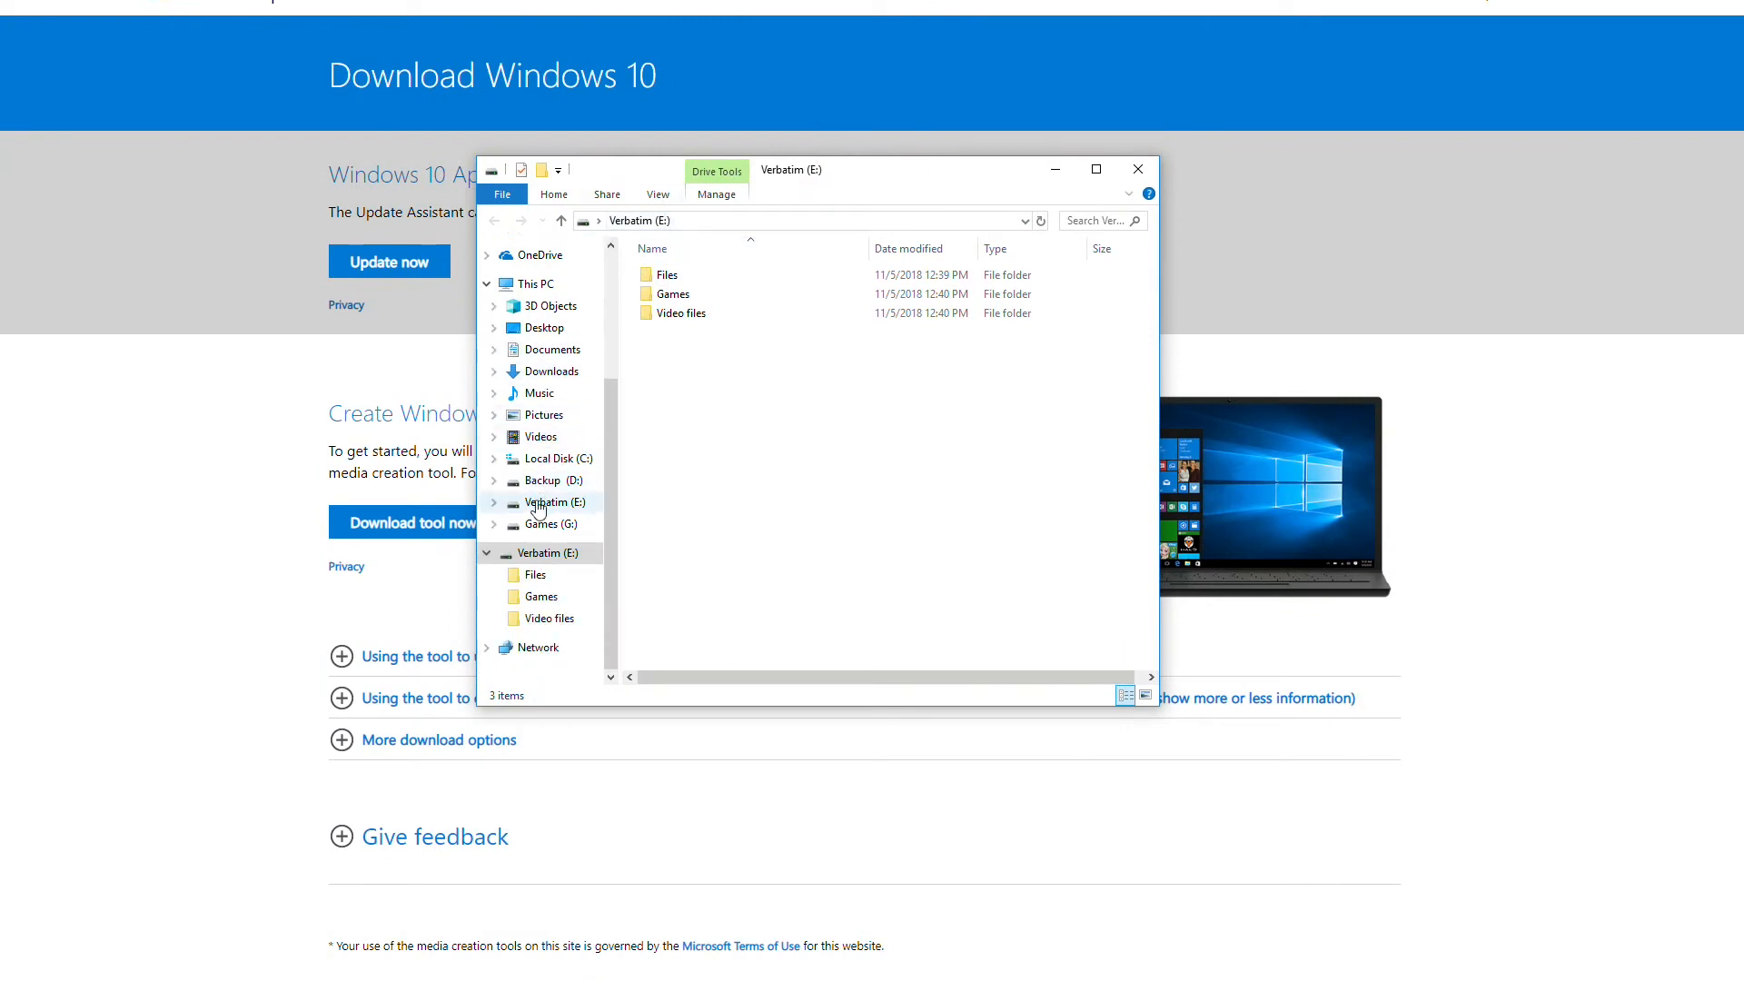
- Configure the Verbatim (E:) format as NTFS with volume label 'Windows 10 USB'
right_click(545, 552)
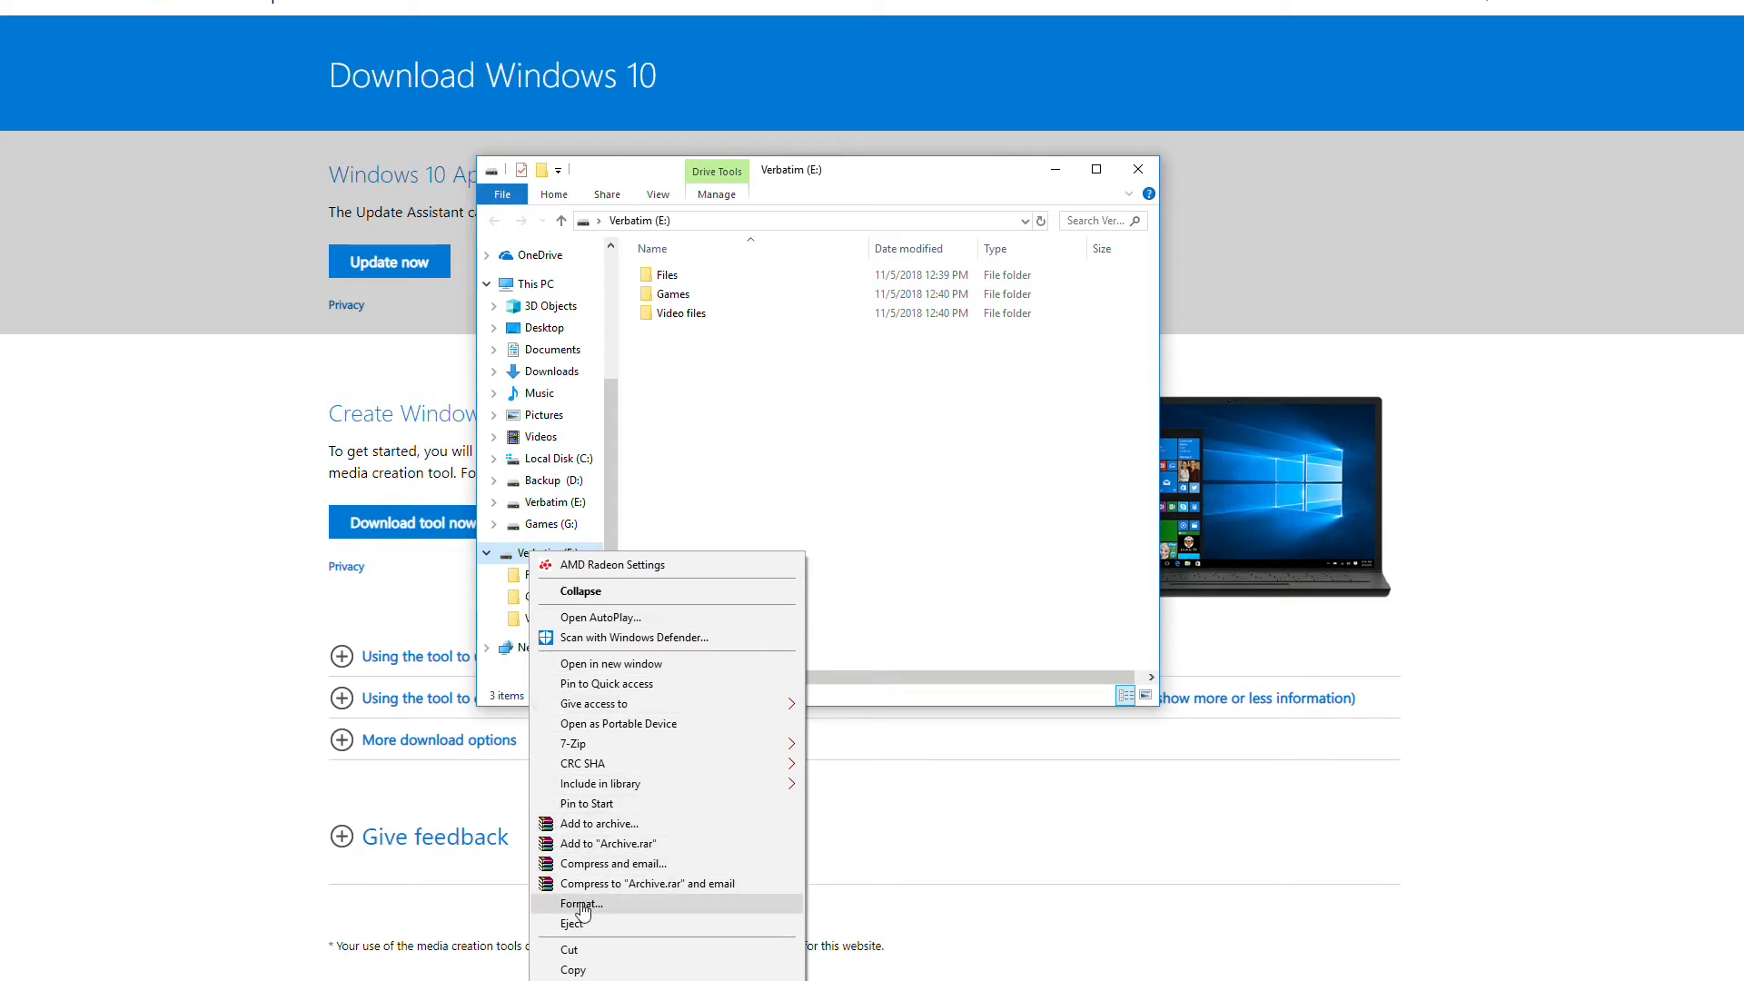
left_click(583, 902)
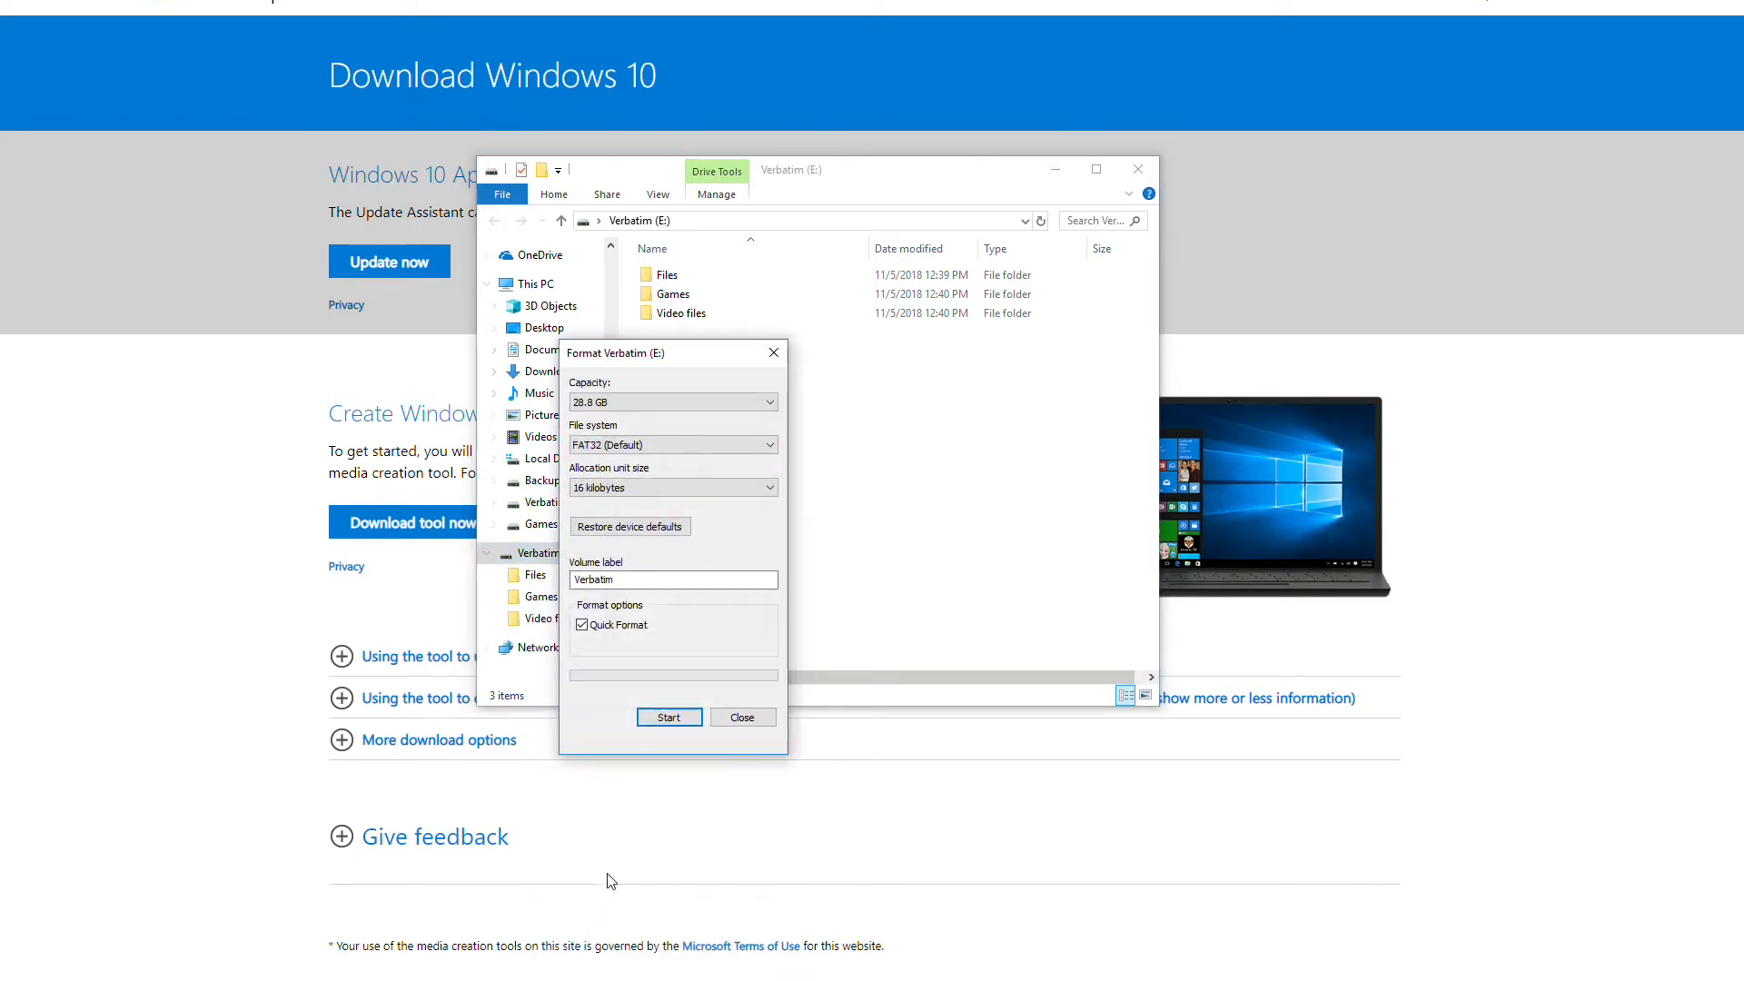
mouse_move(664, 445)
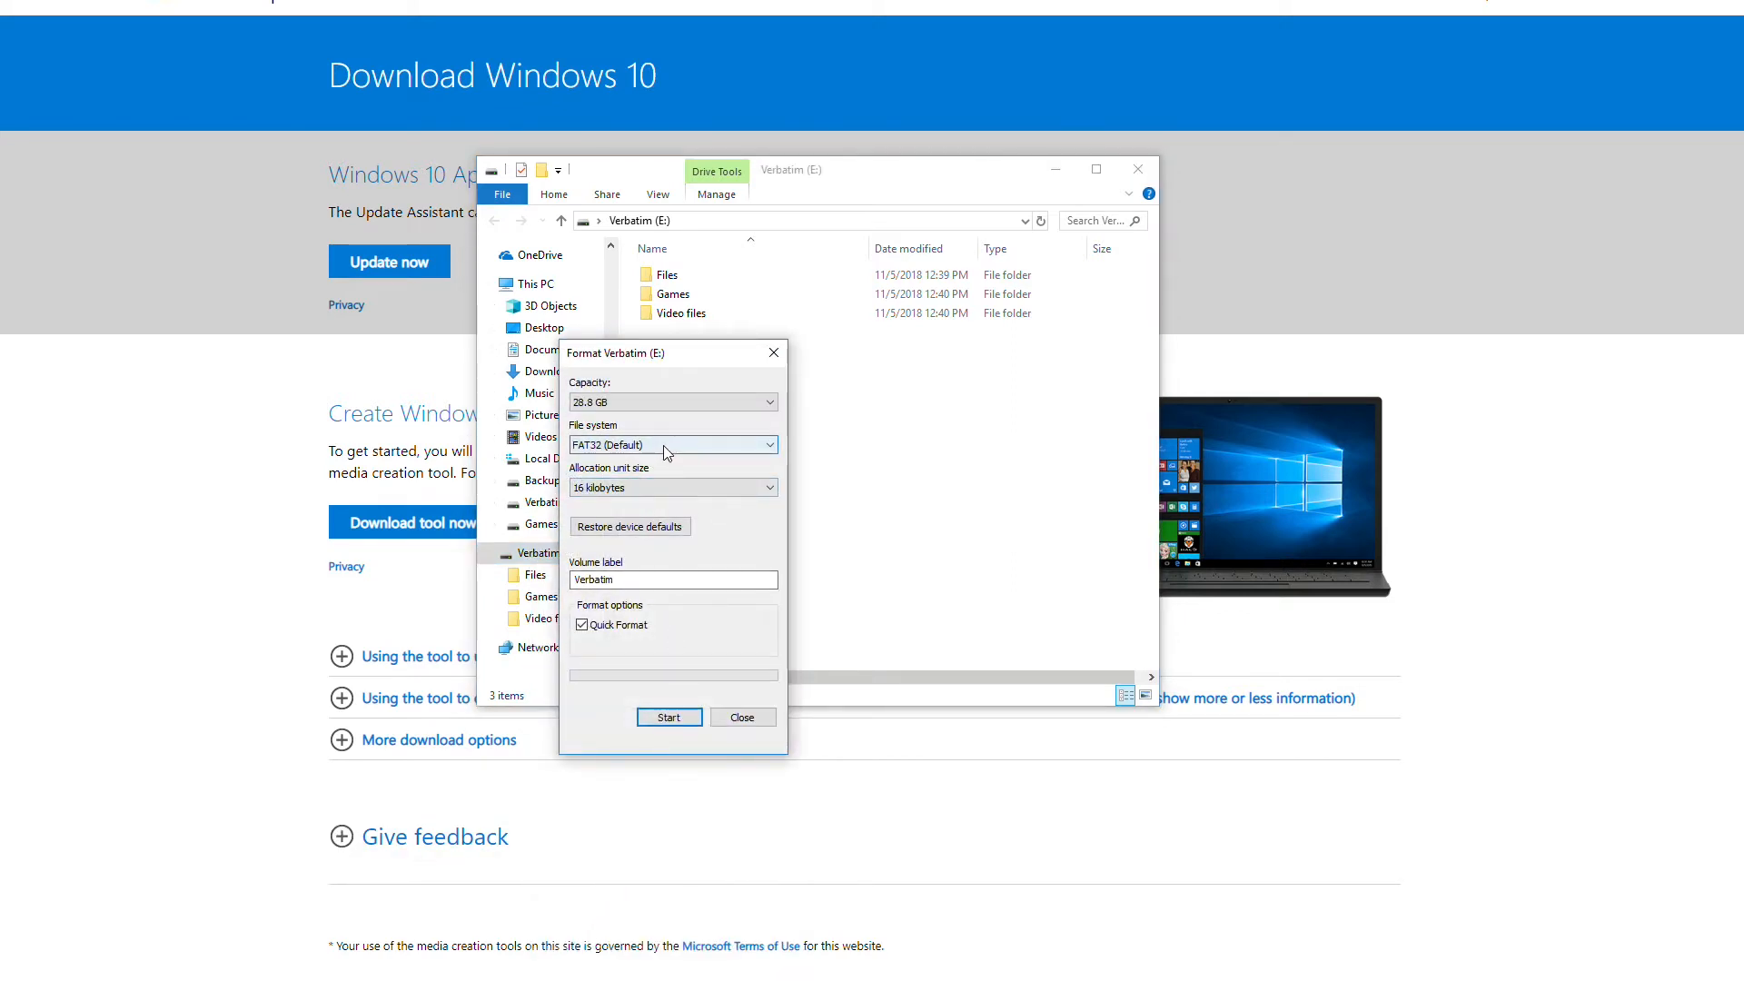
left_click(672, 445)
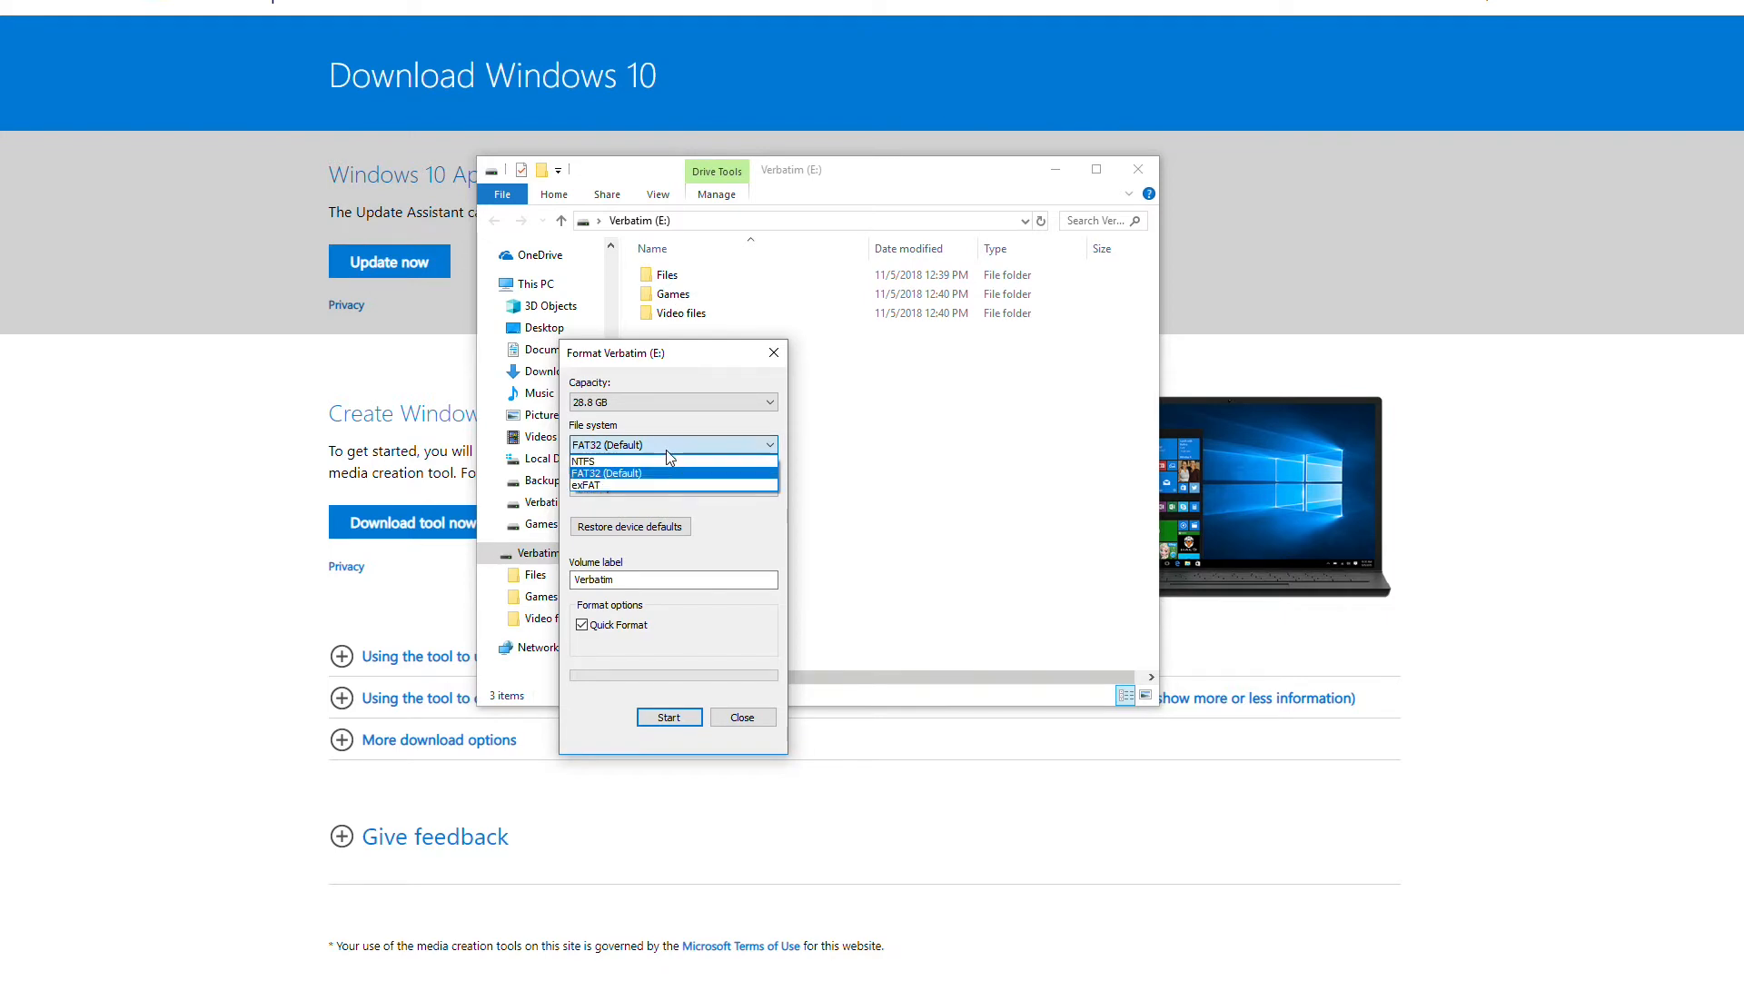
mouse_move(643, 460)
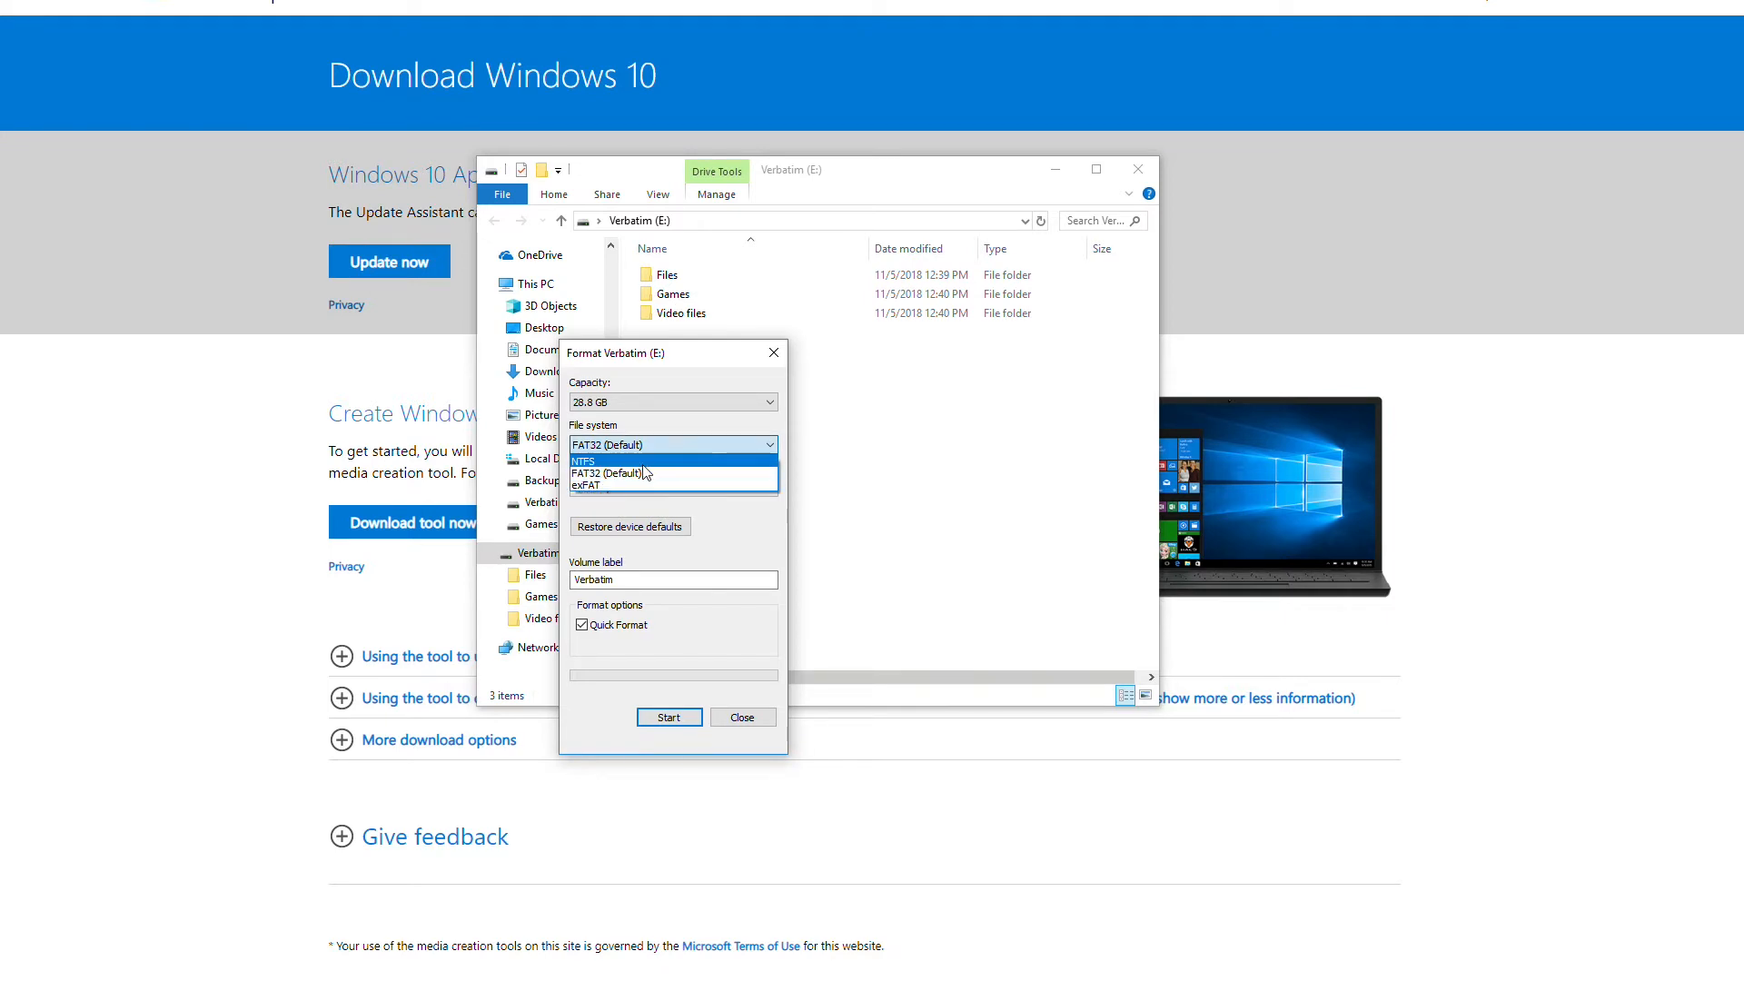
left_click(583, 459)
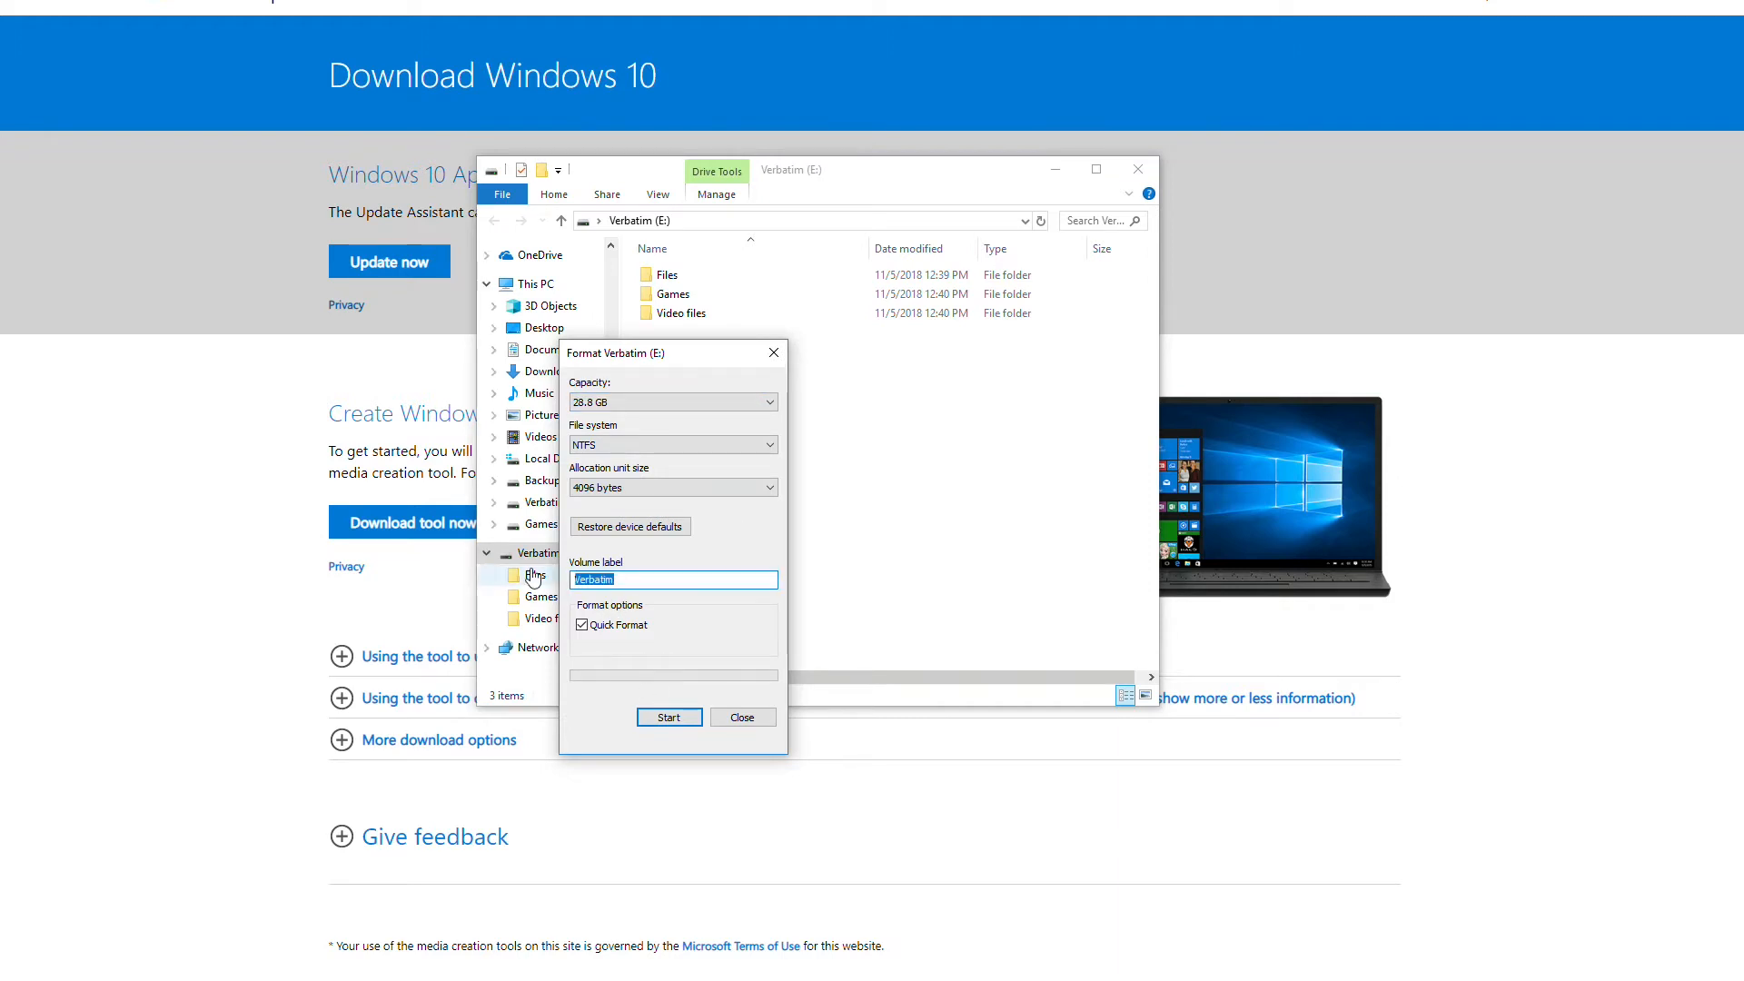
type("Window")
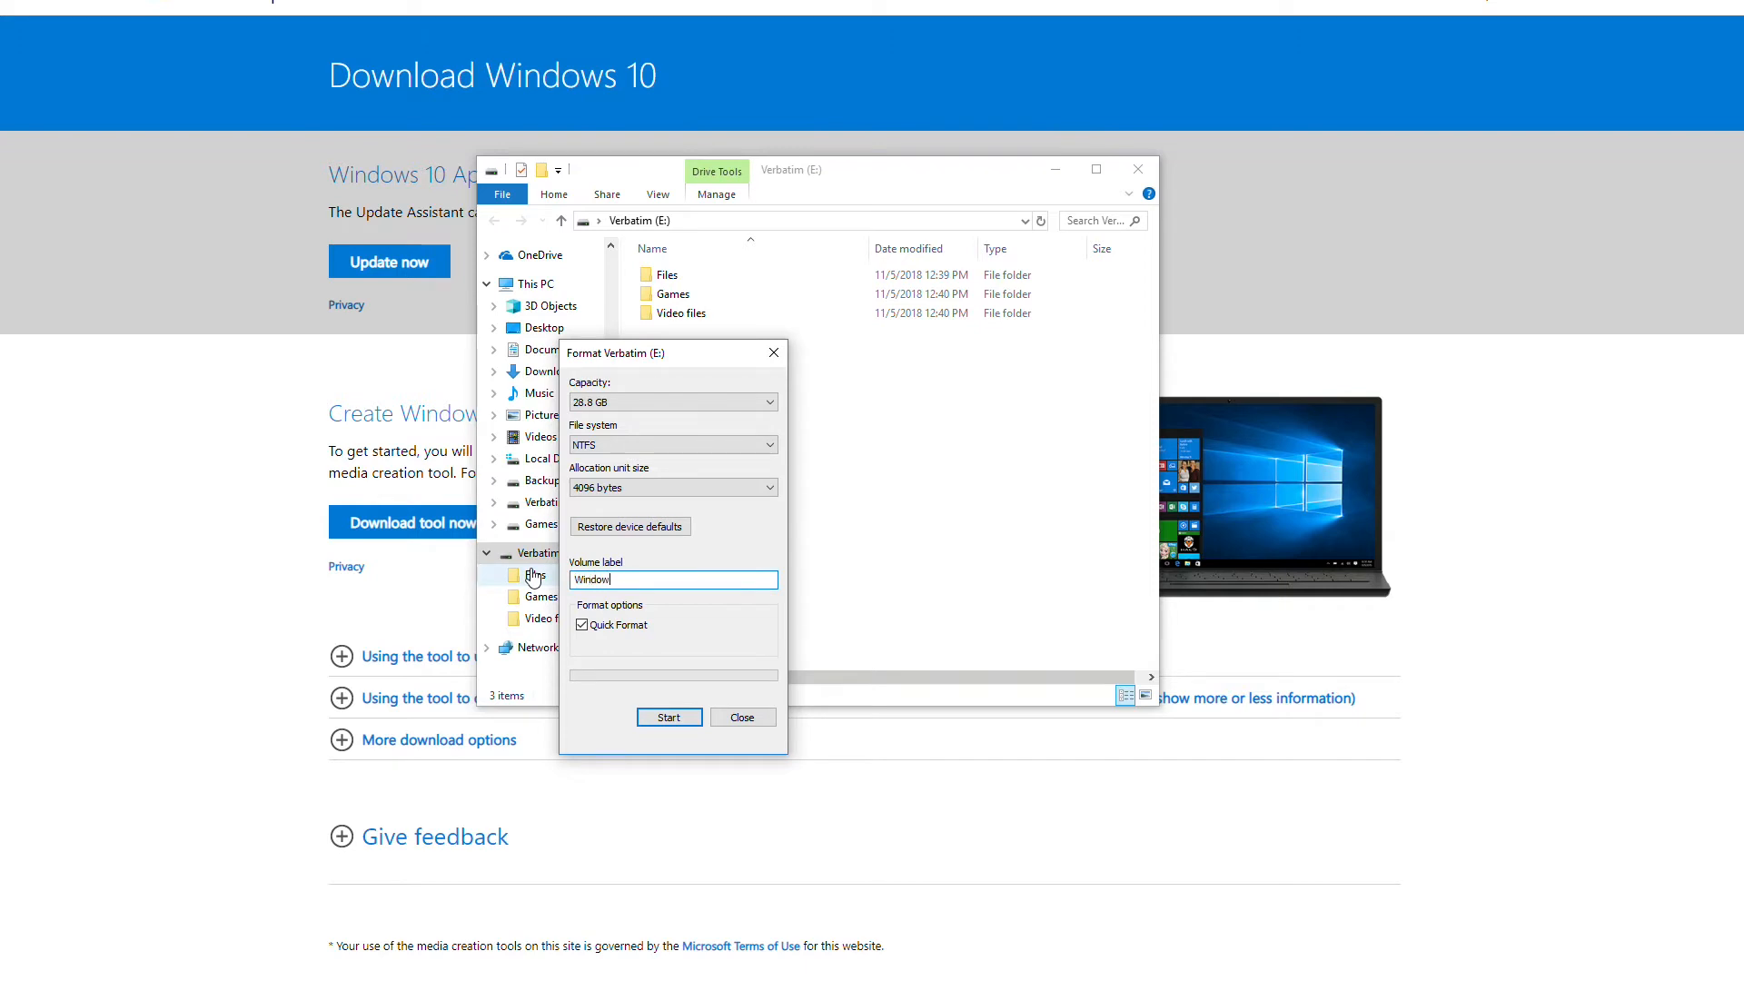
type("10")
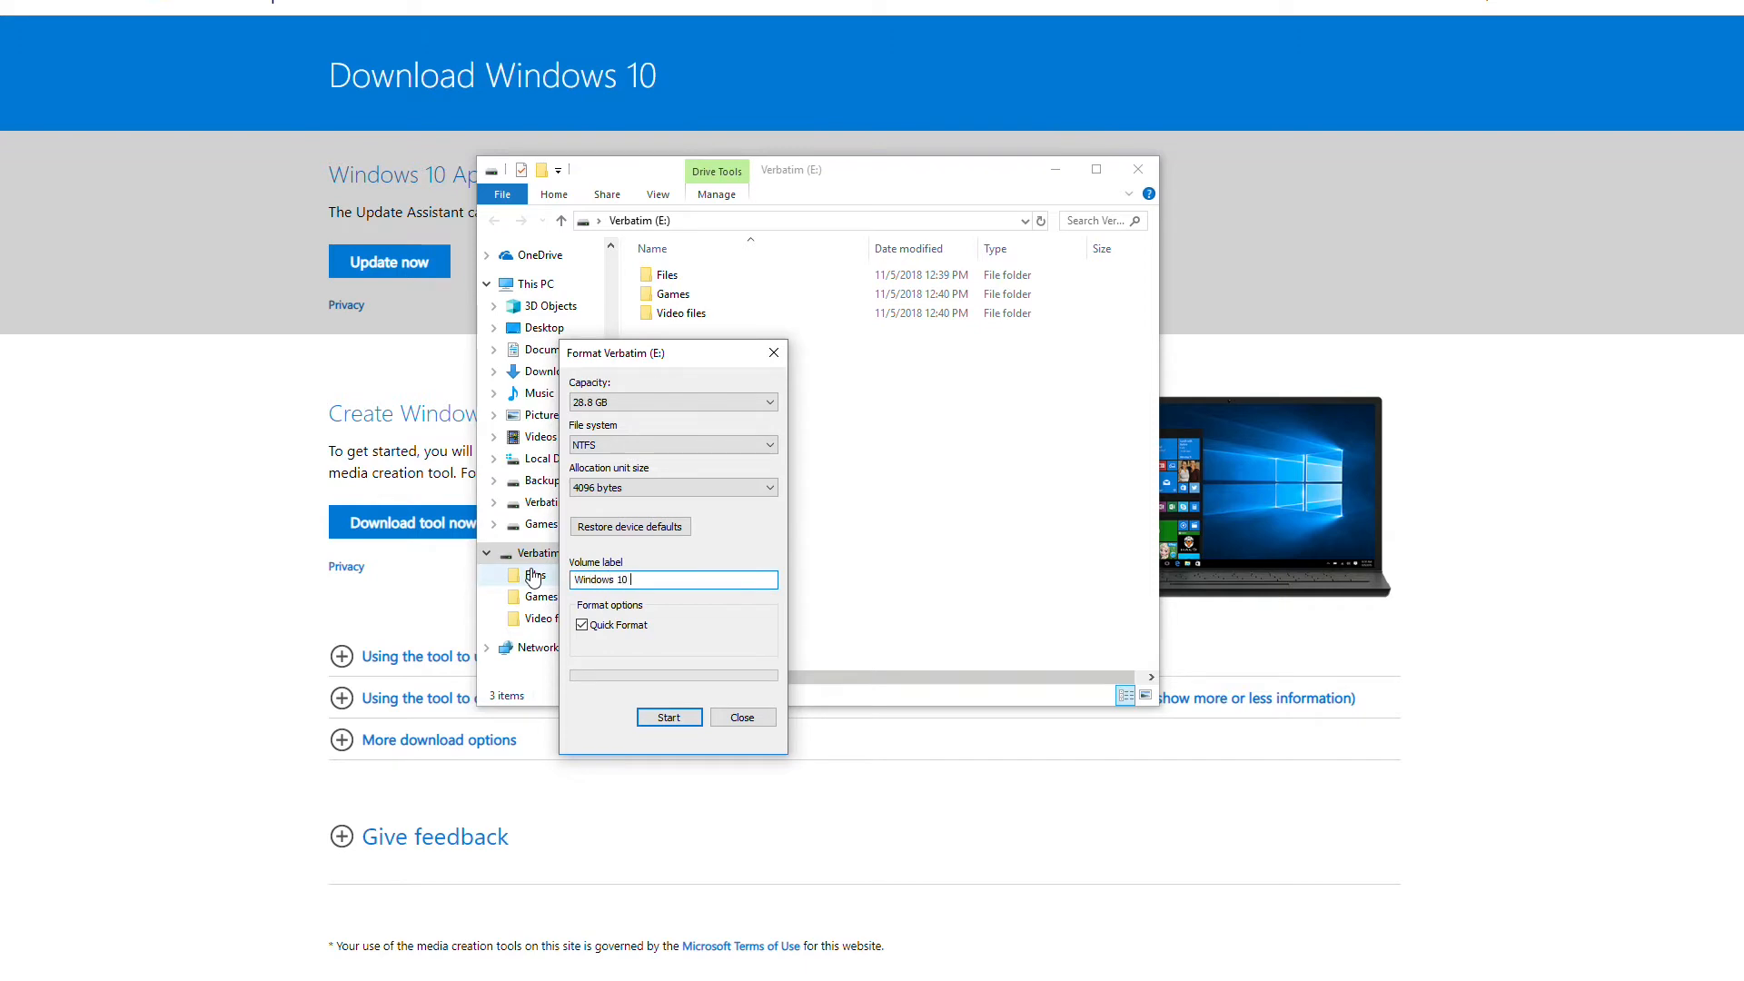
type("USB")
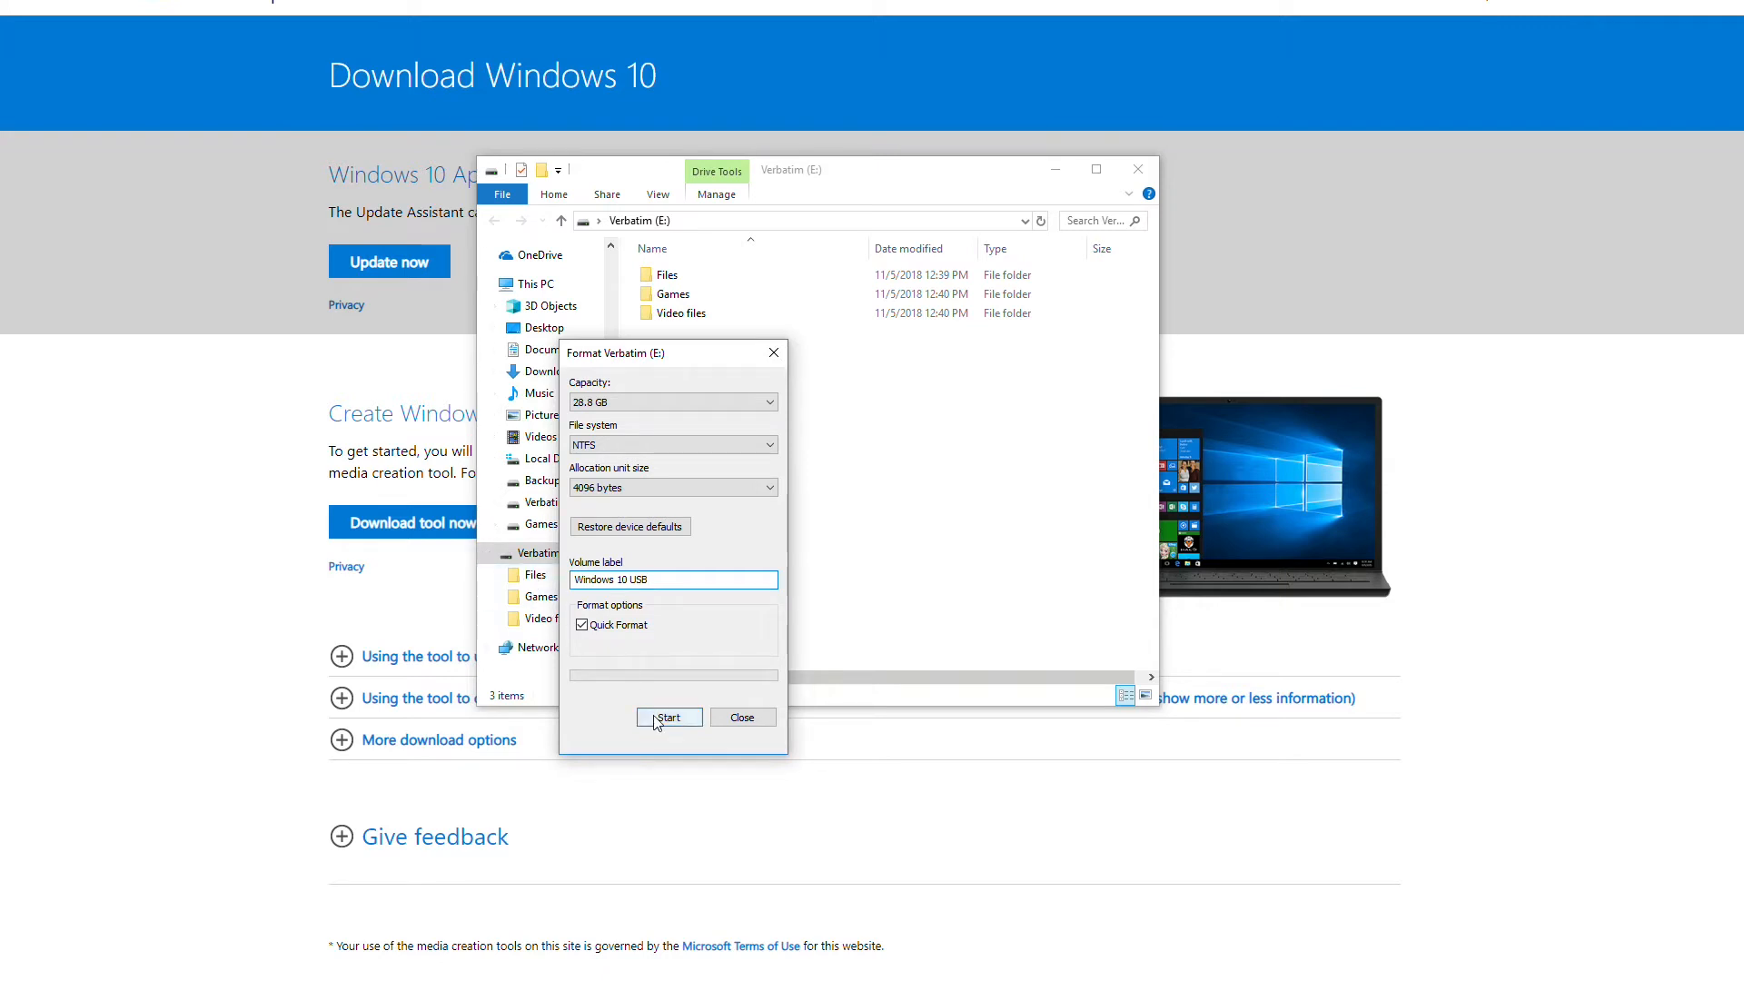
- Run the format, accepting the data-erase warning, producing 'Windows 10 USB (E:)'
left_click(668, 716)
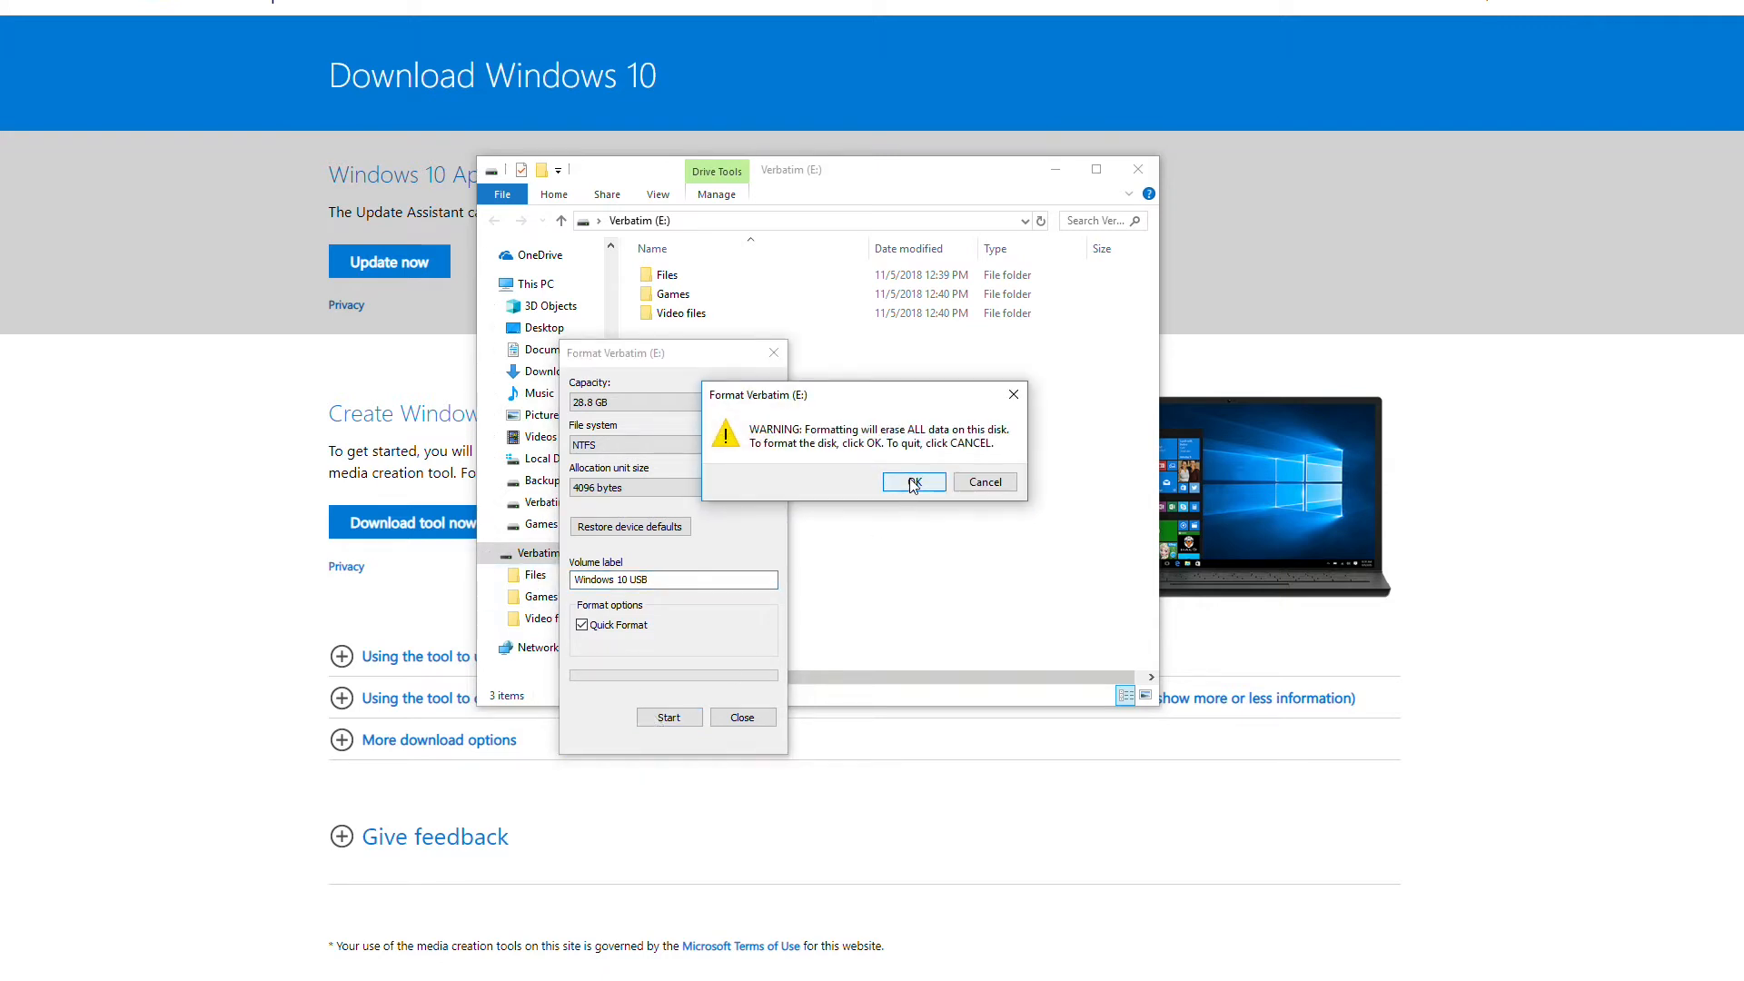
mouse_move(867, 488)
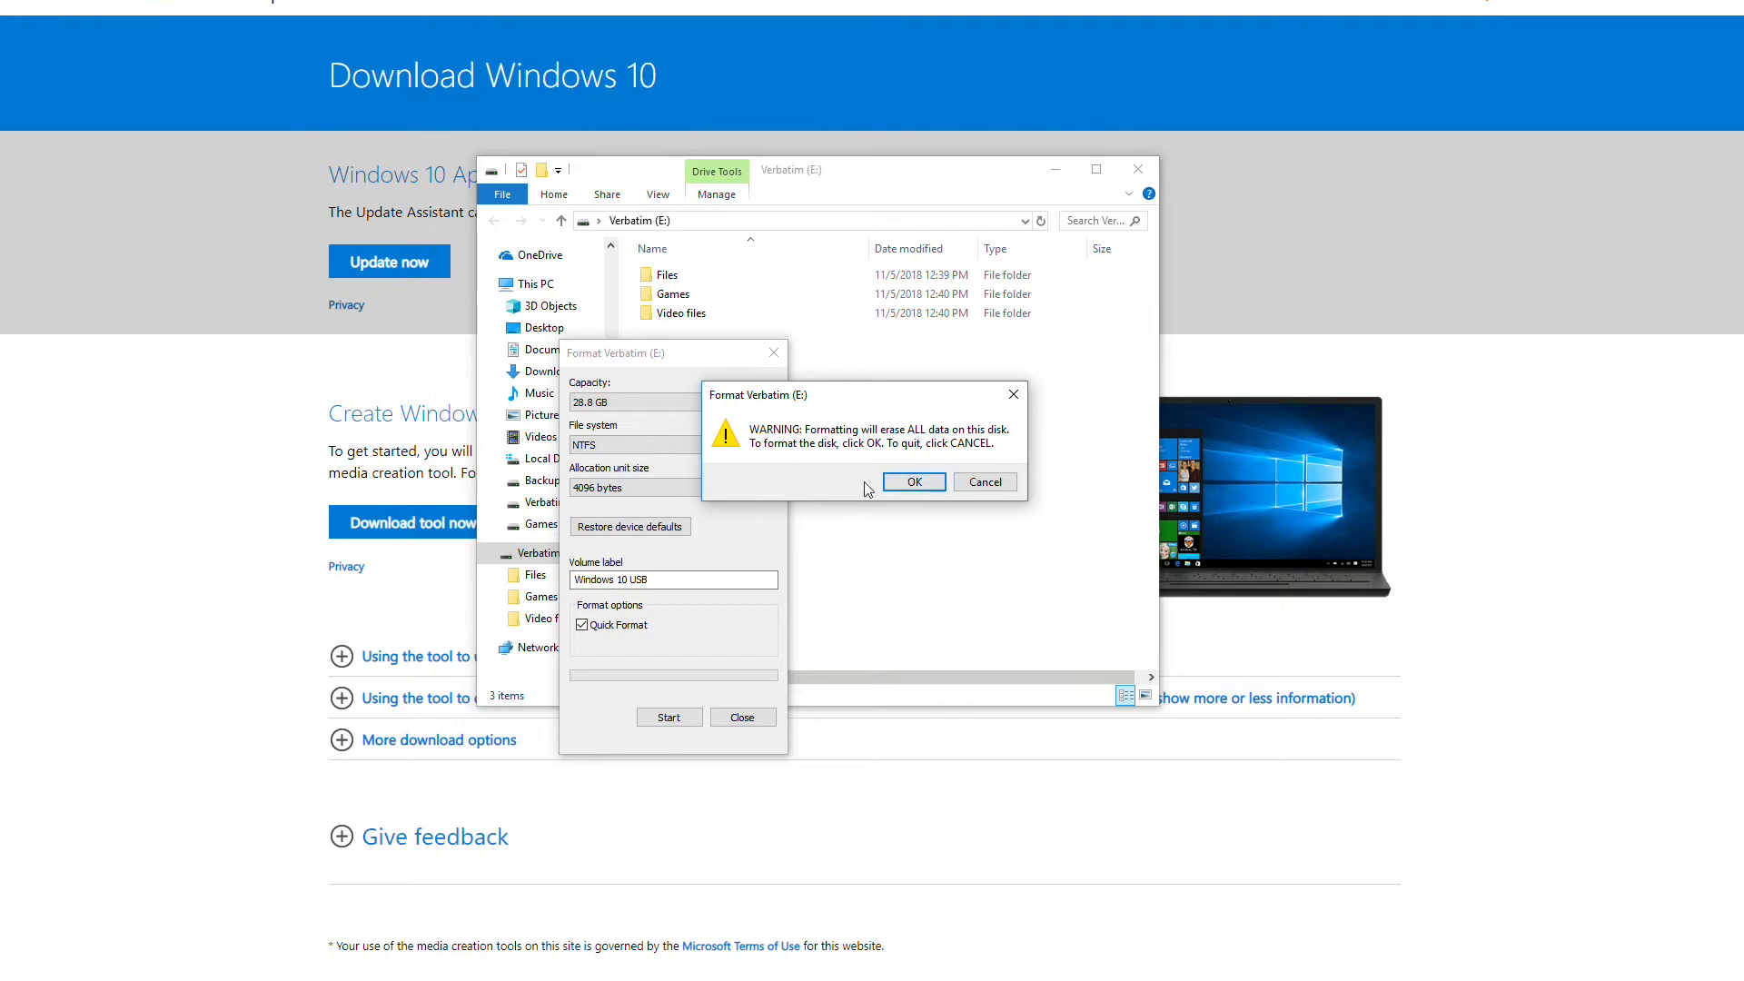
left_click(910, 479)
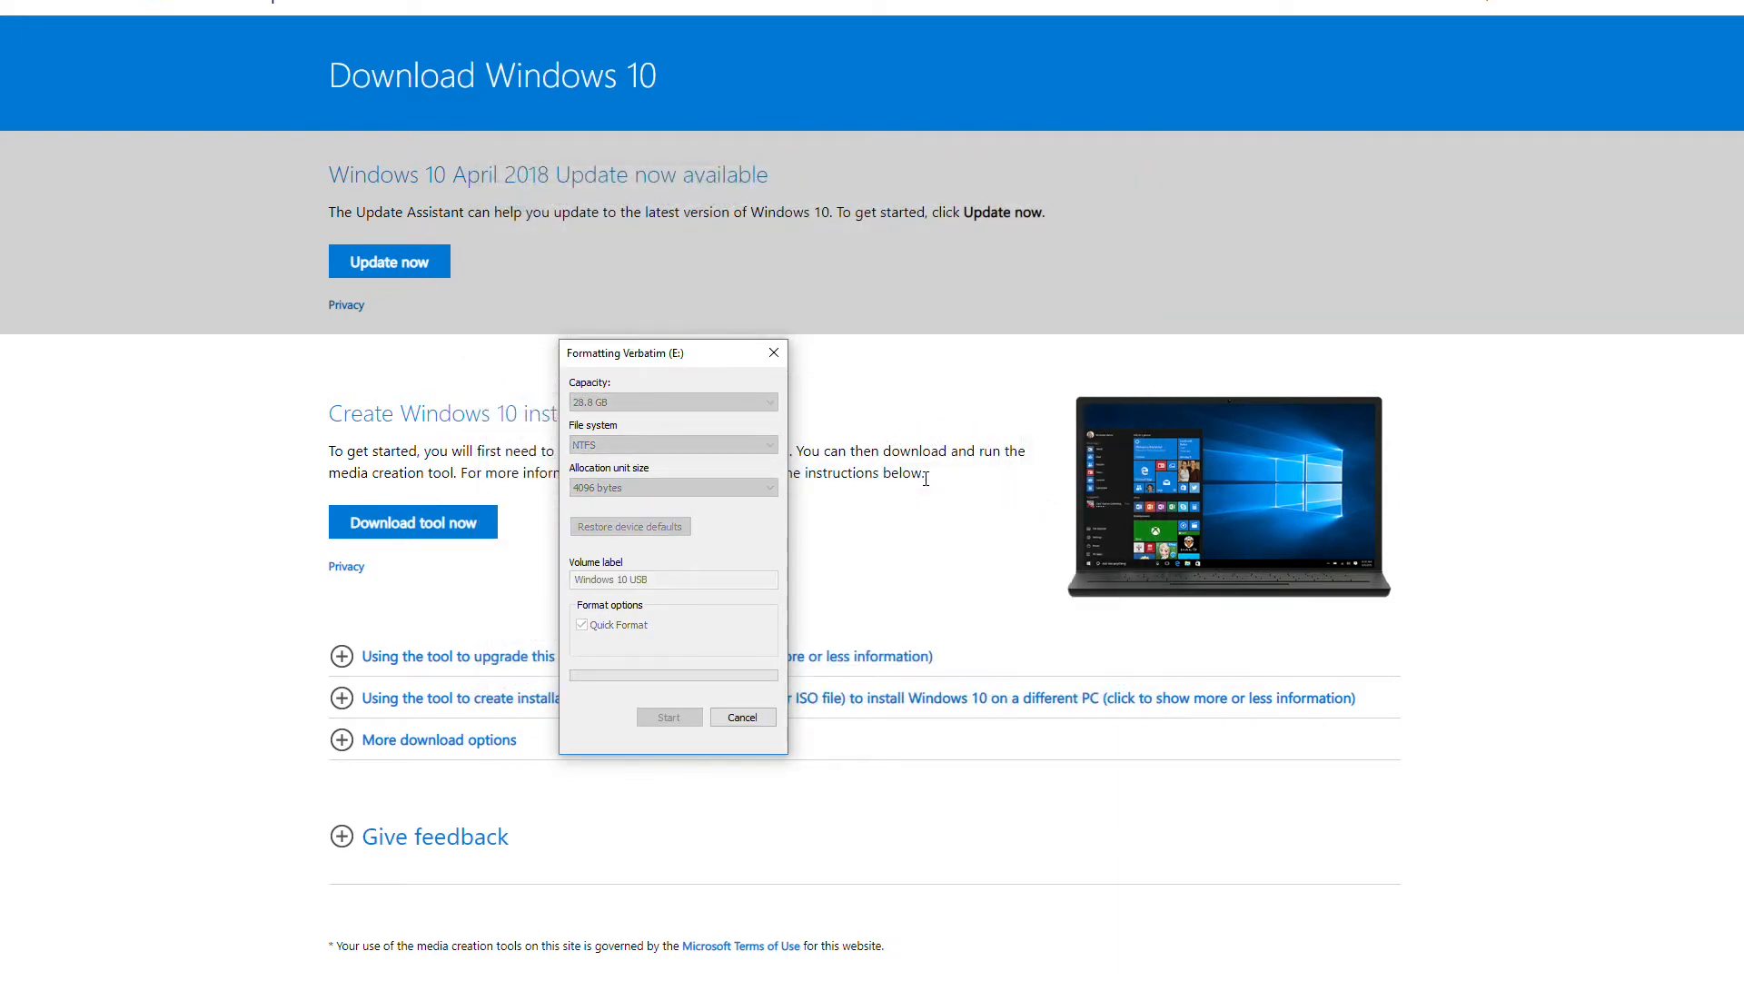
left_click(668, 715)
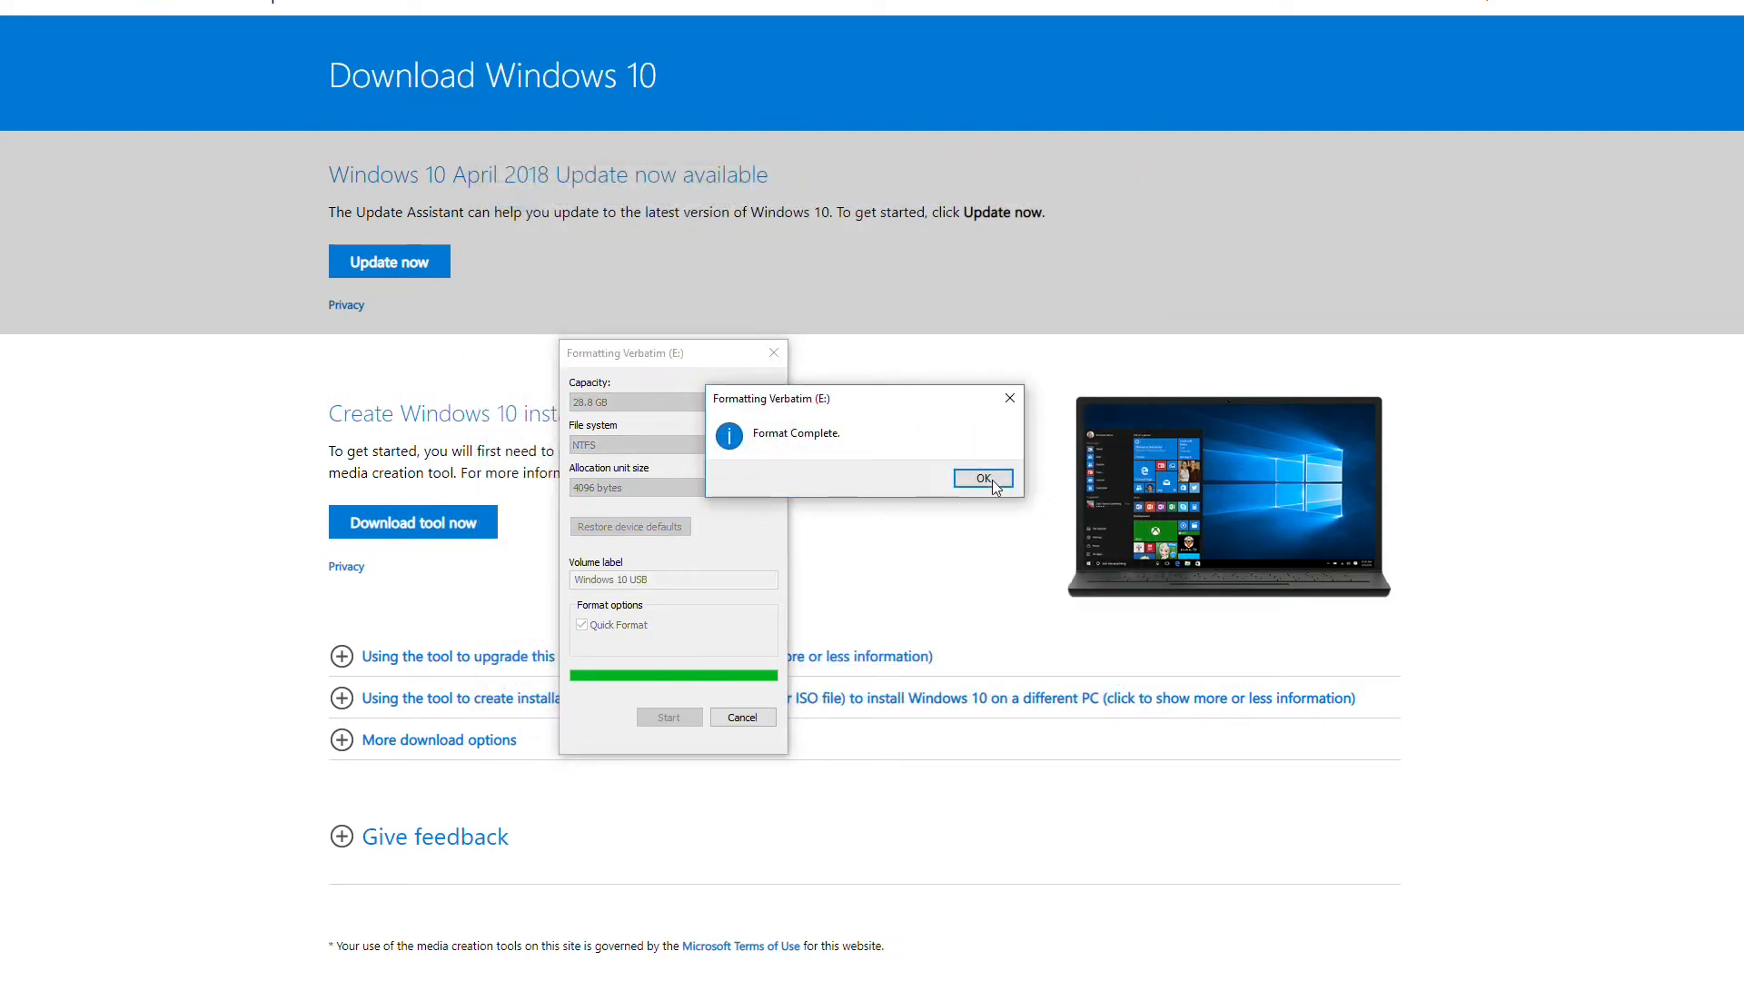
left_click(981, 478)
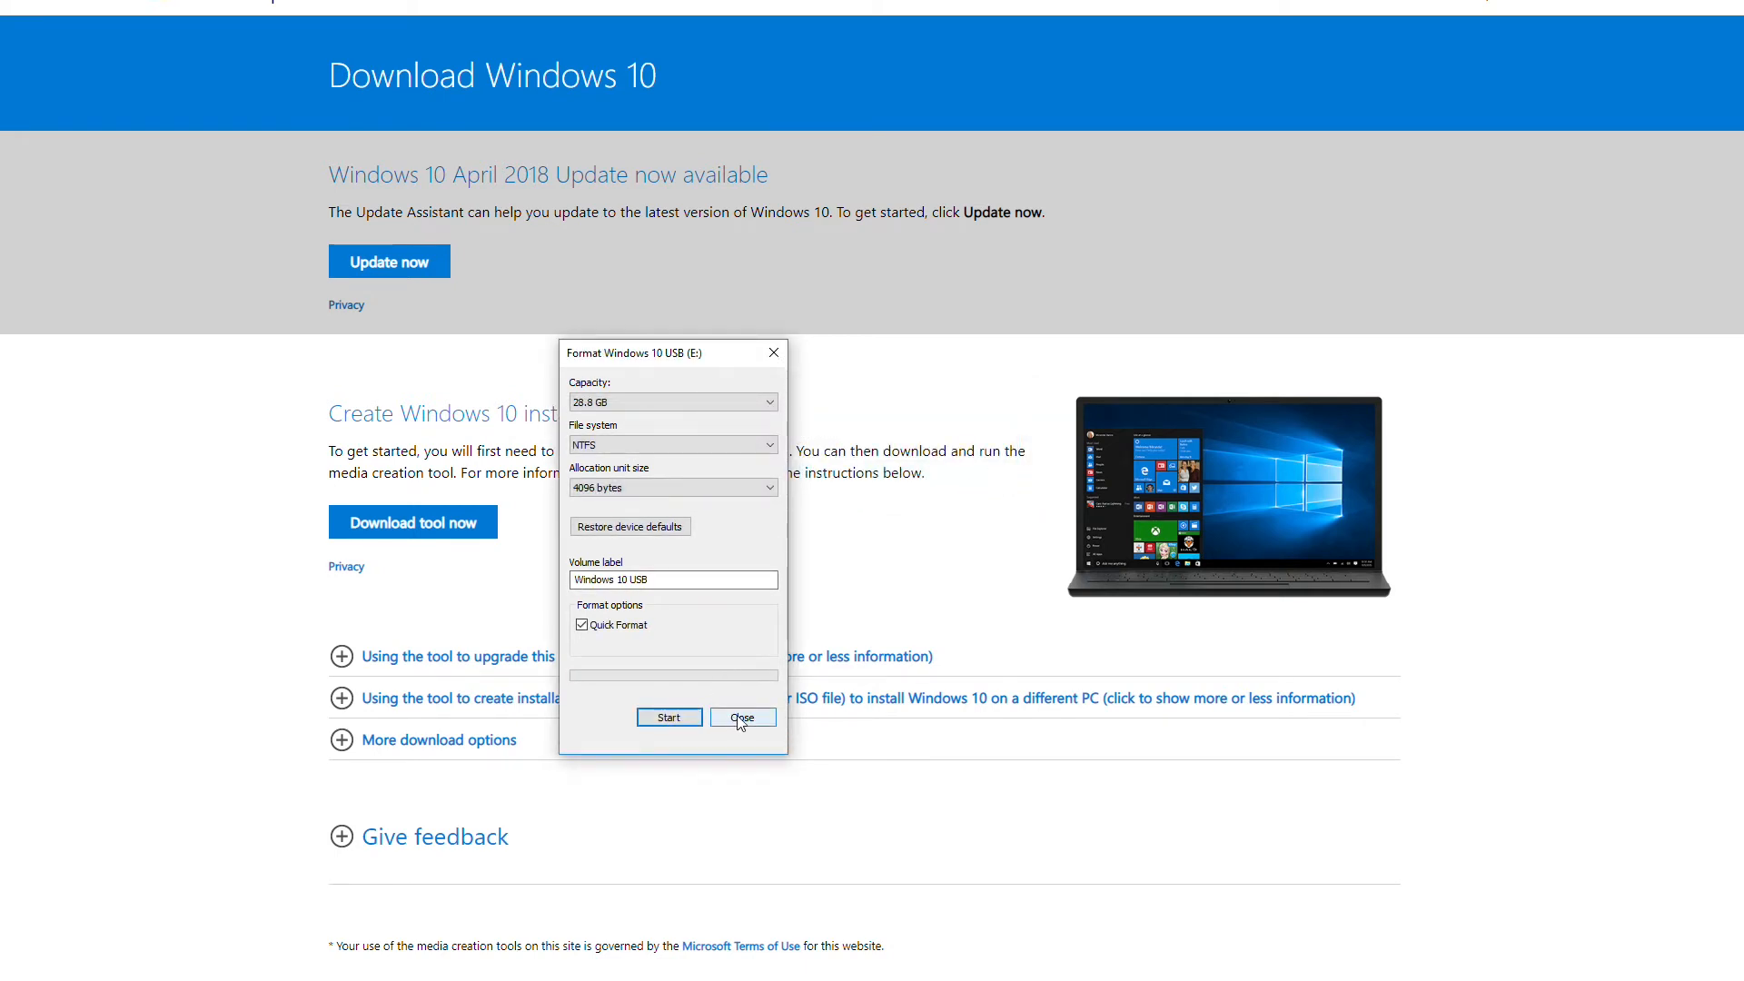
- Dismiss the finished Format dialog and download the media creation tool from the page
left_click(741, 715)
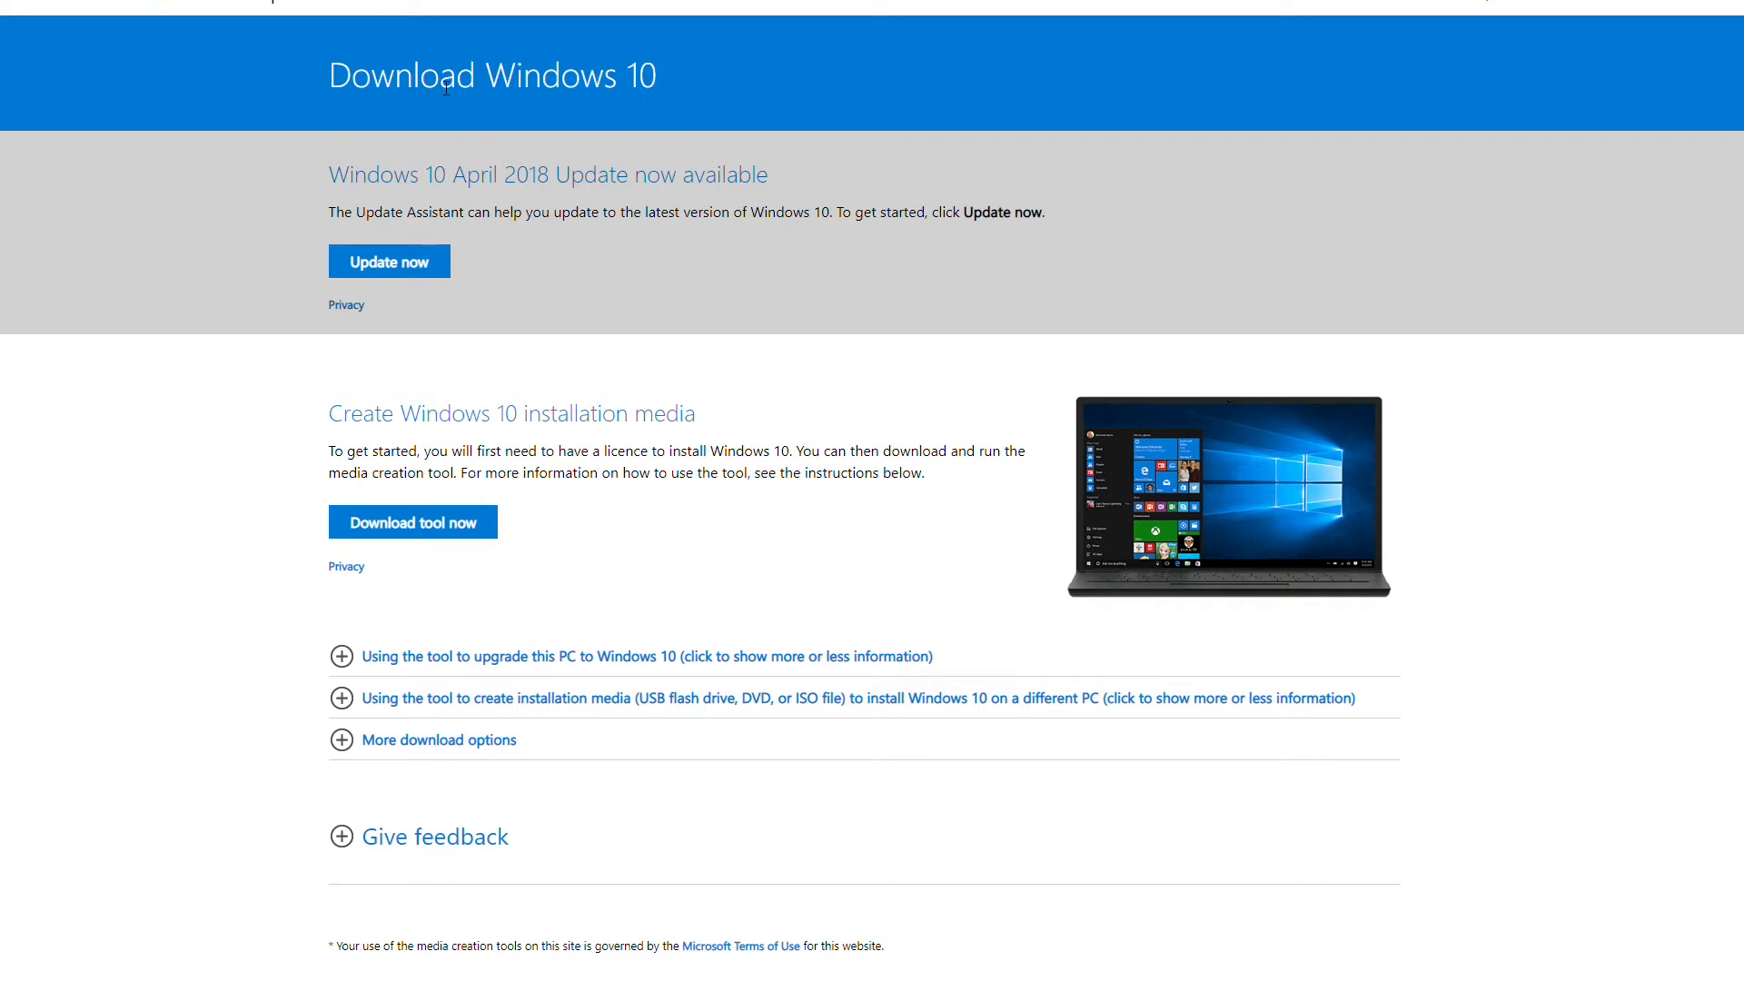
mouse_move(412, 522)
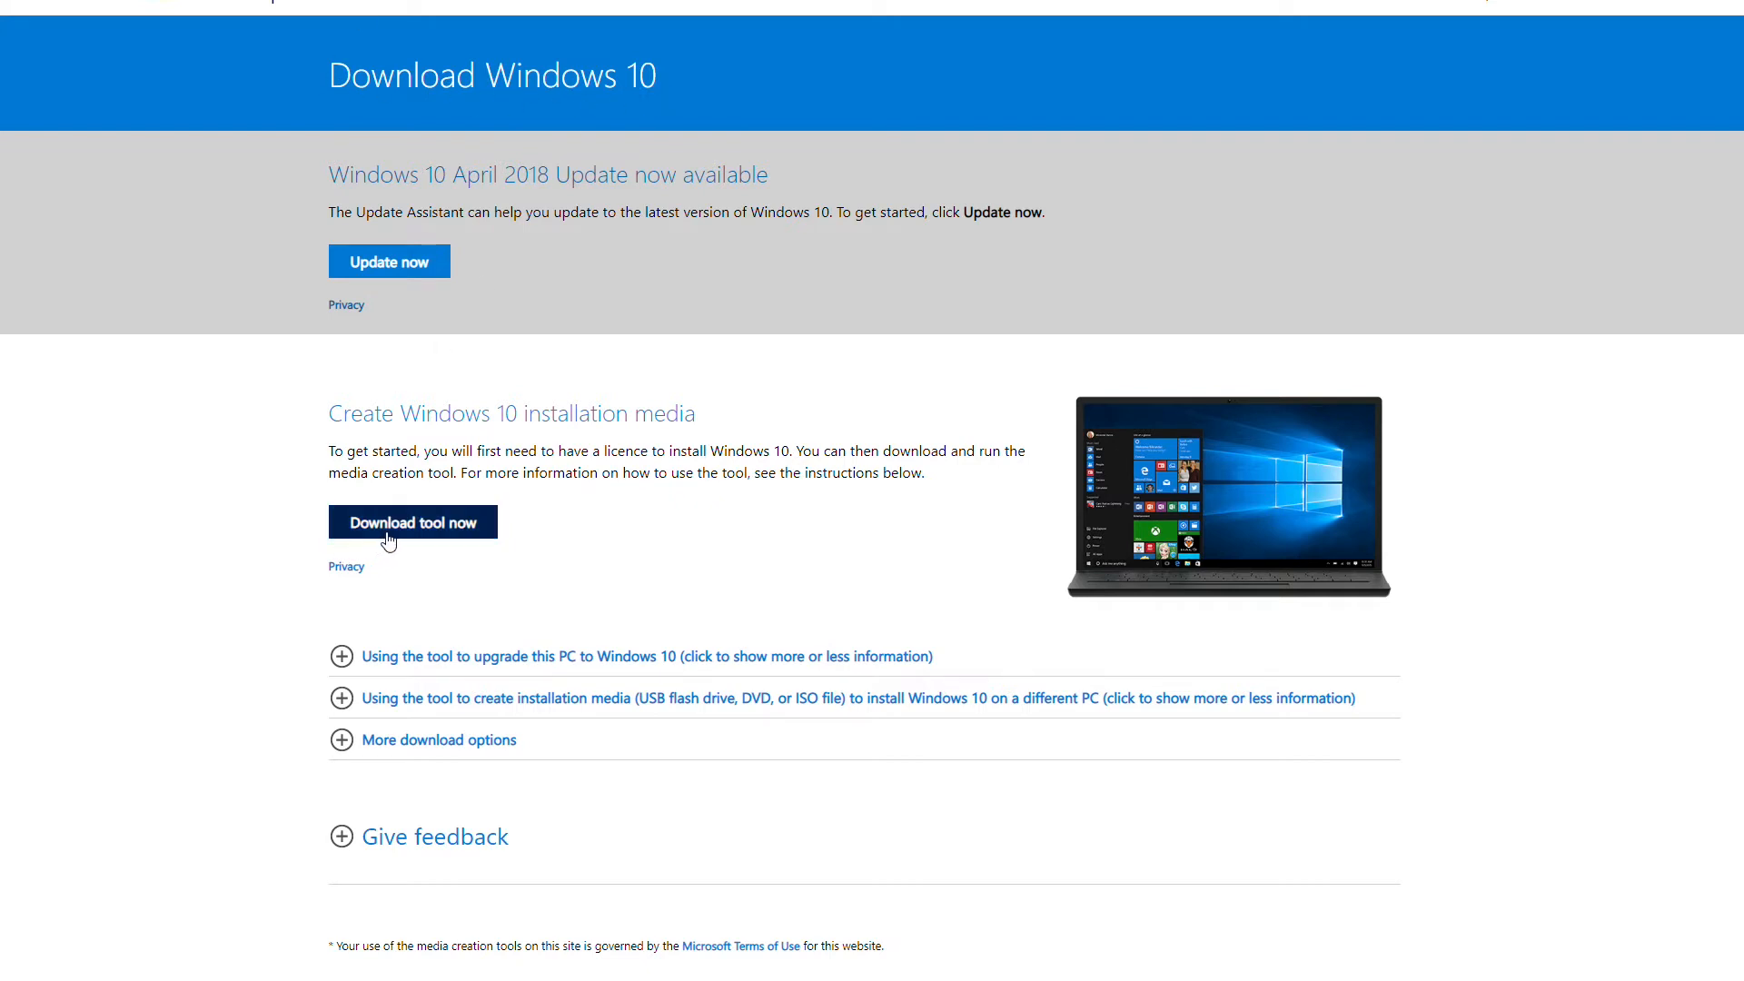
mouse_move(405, 547)
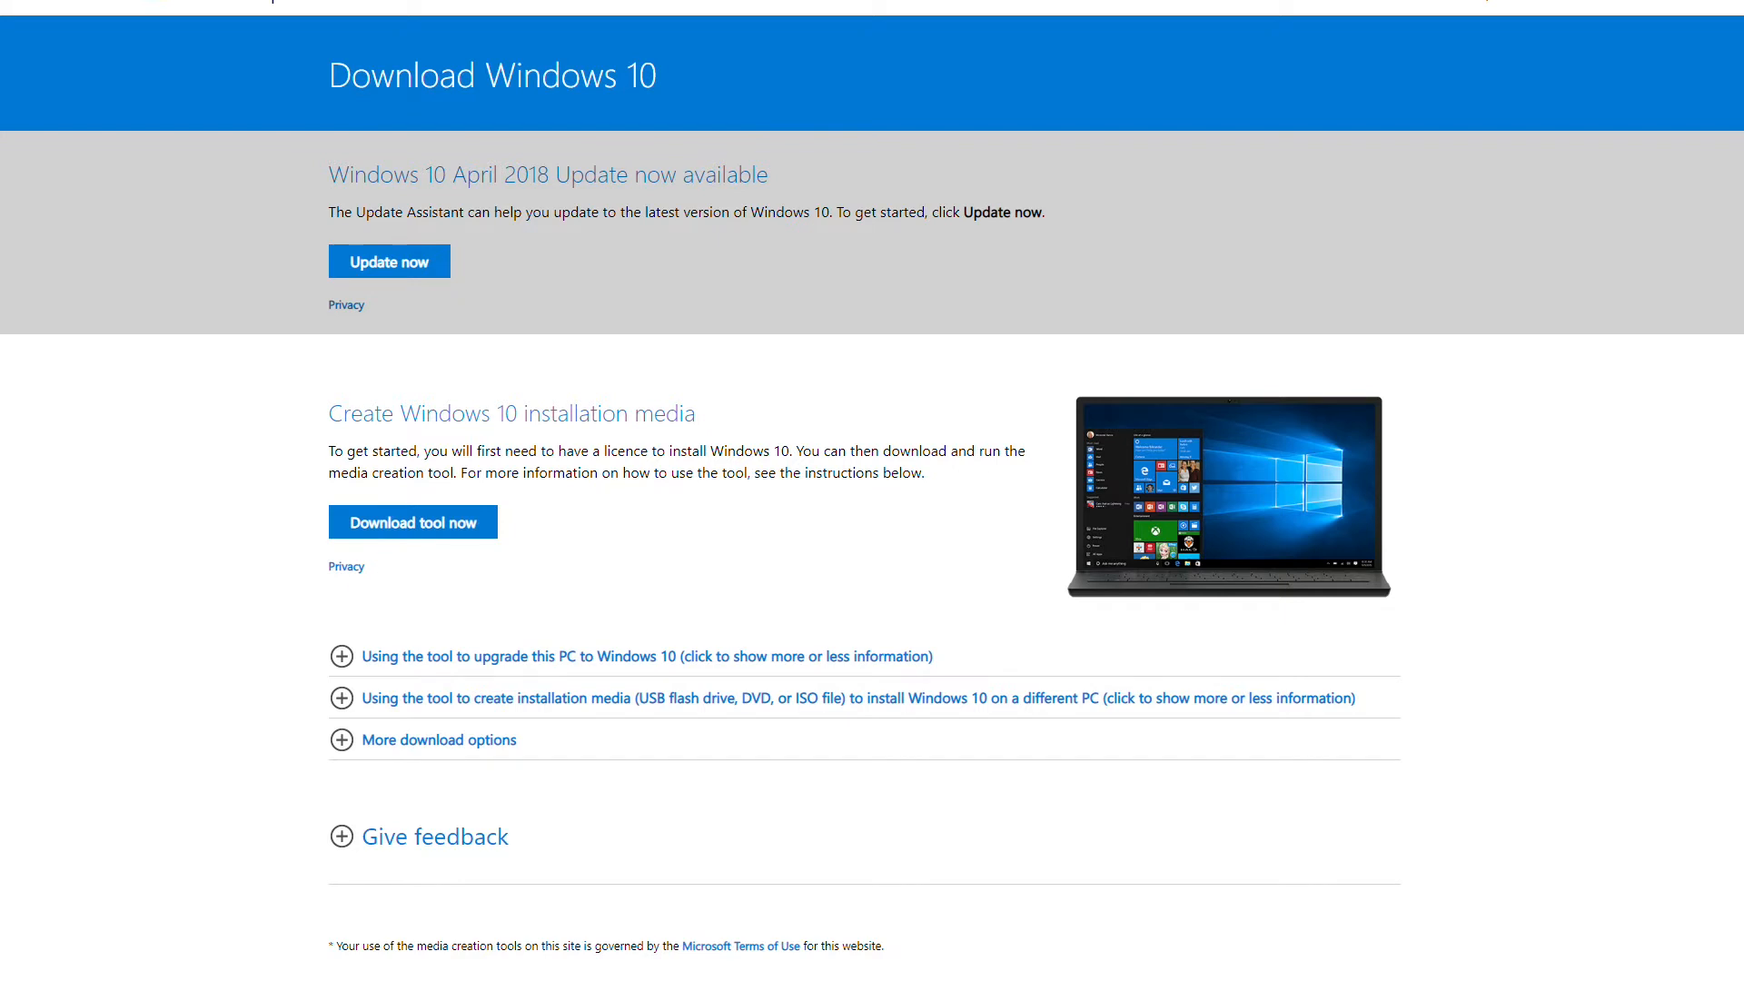
mouse_move(27, 915)
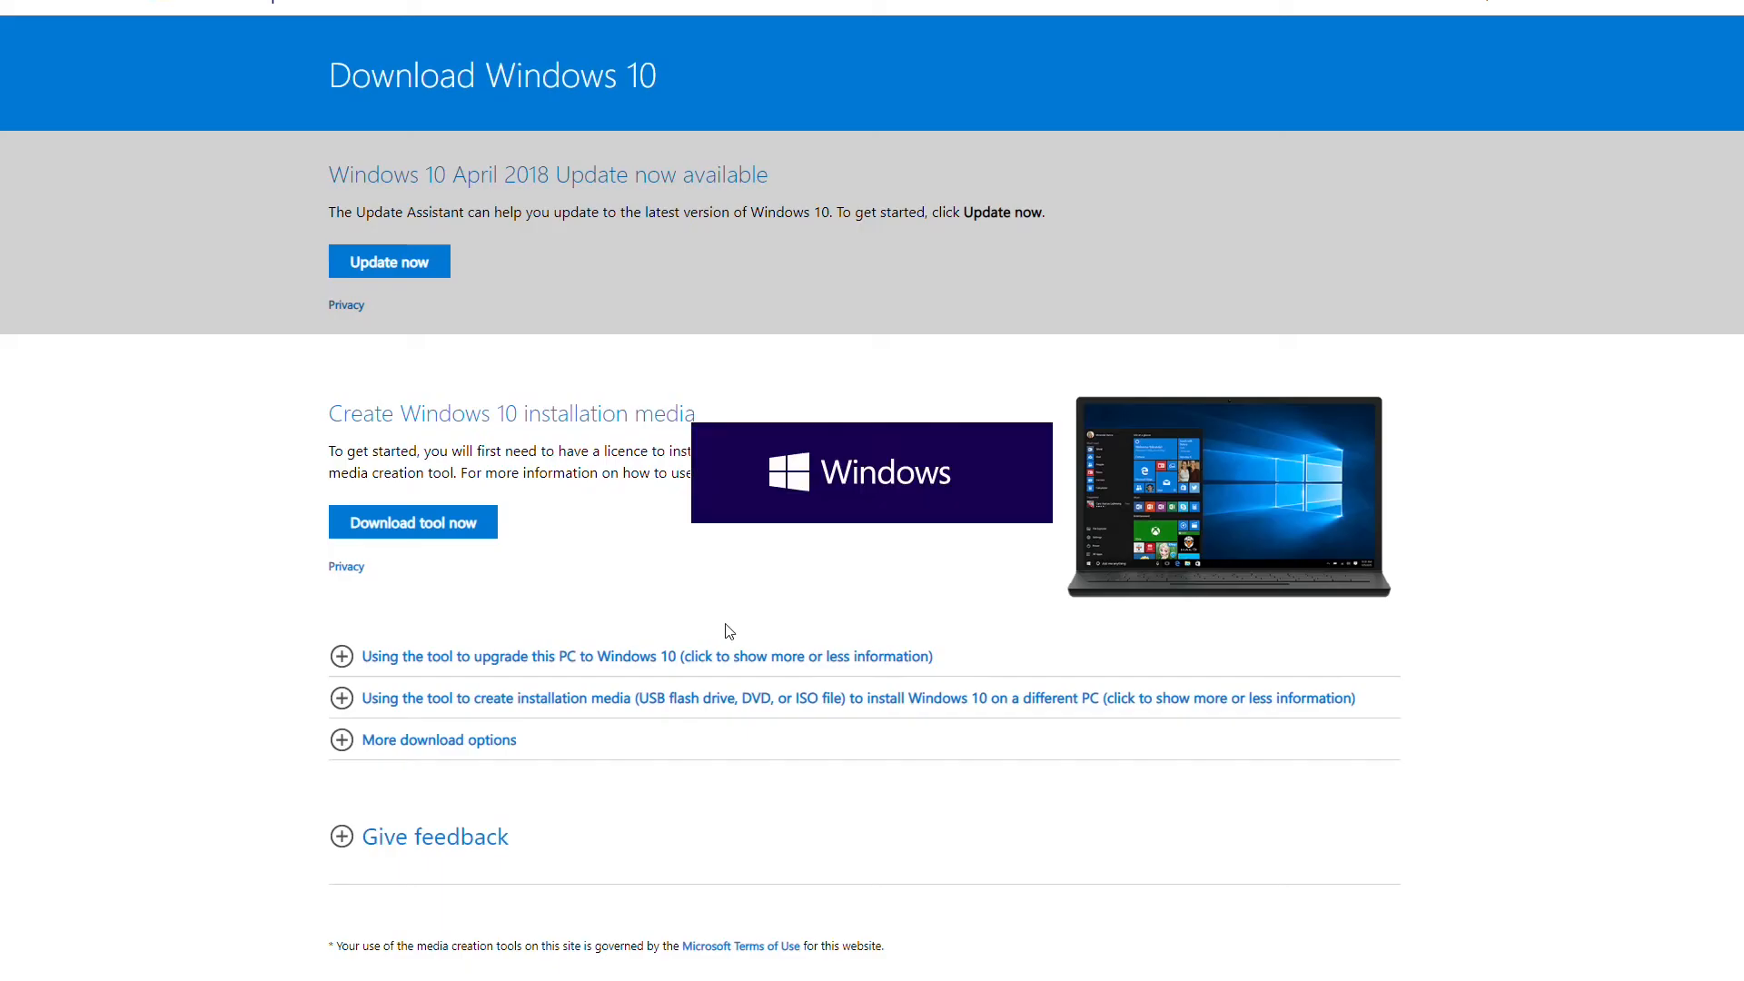
left_click(412, 521)
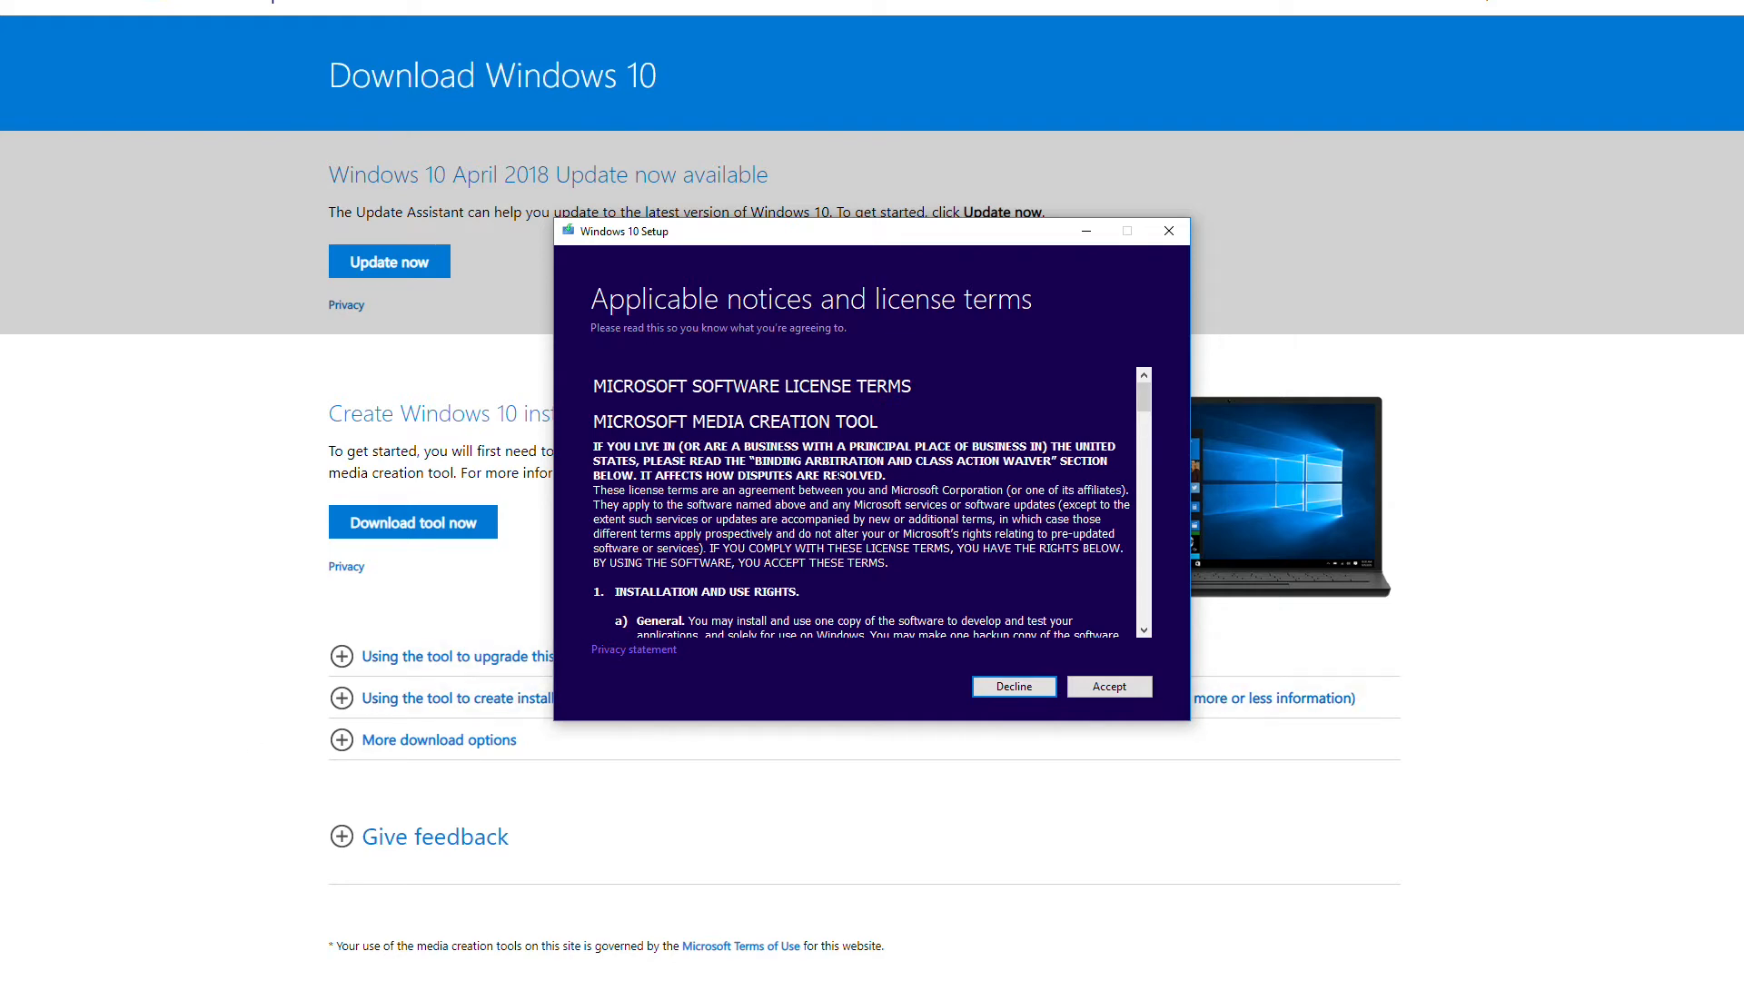
- Read through and accept the Media Creation Tool license terms
scroll("down", 3)
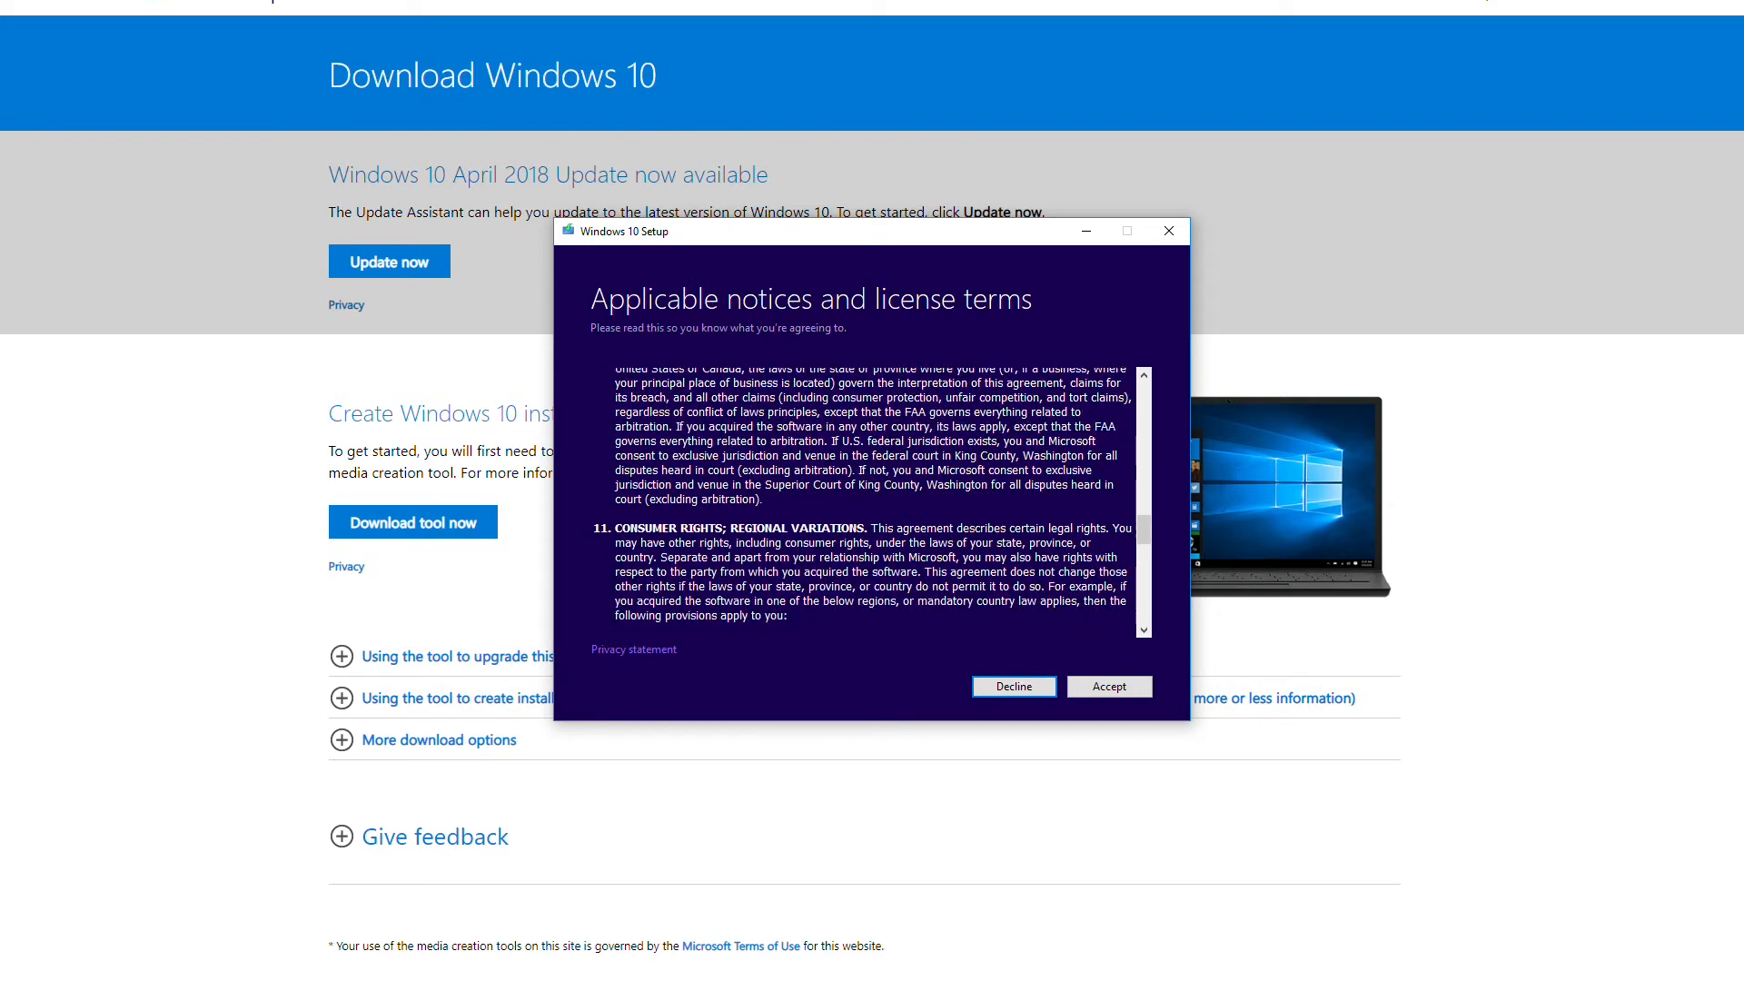
scroll("down", 3)
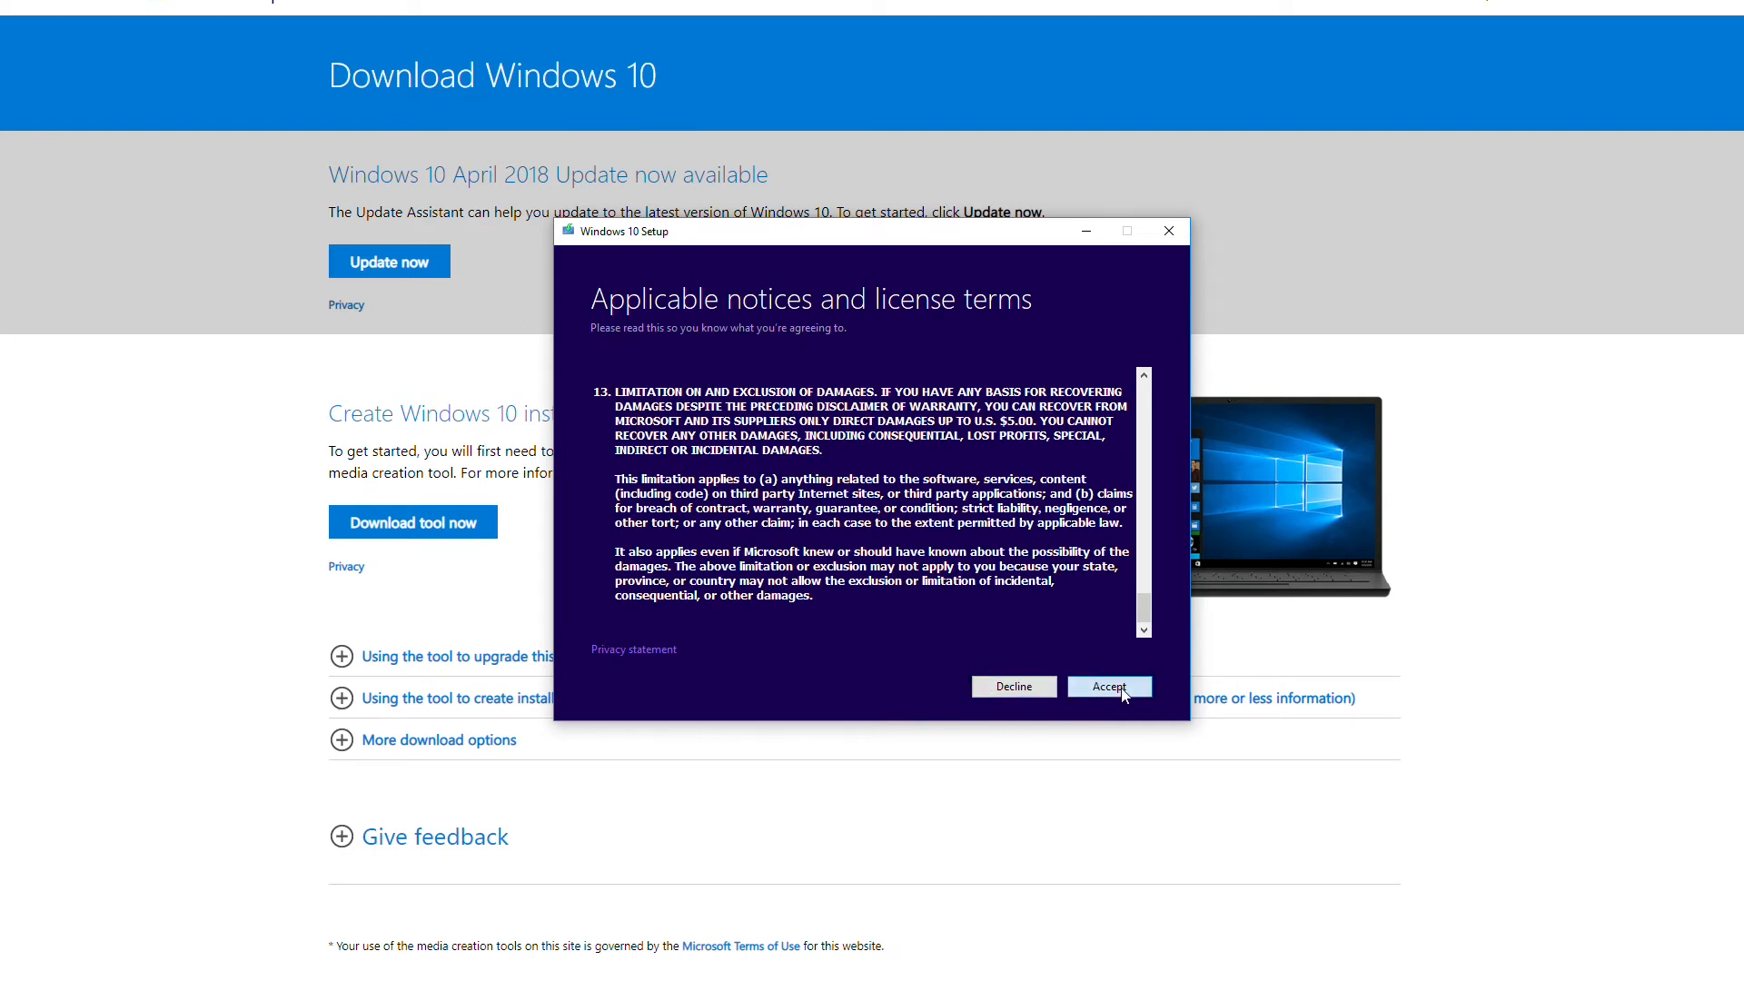
left_click(1108, 684)
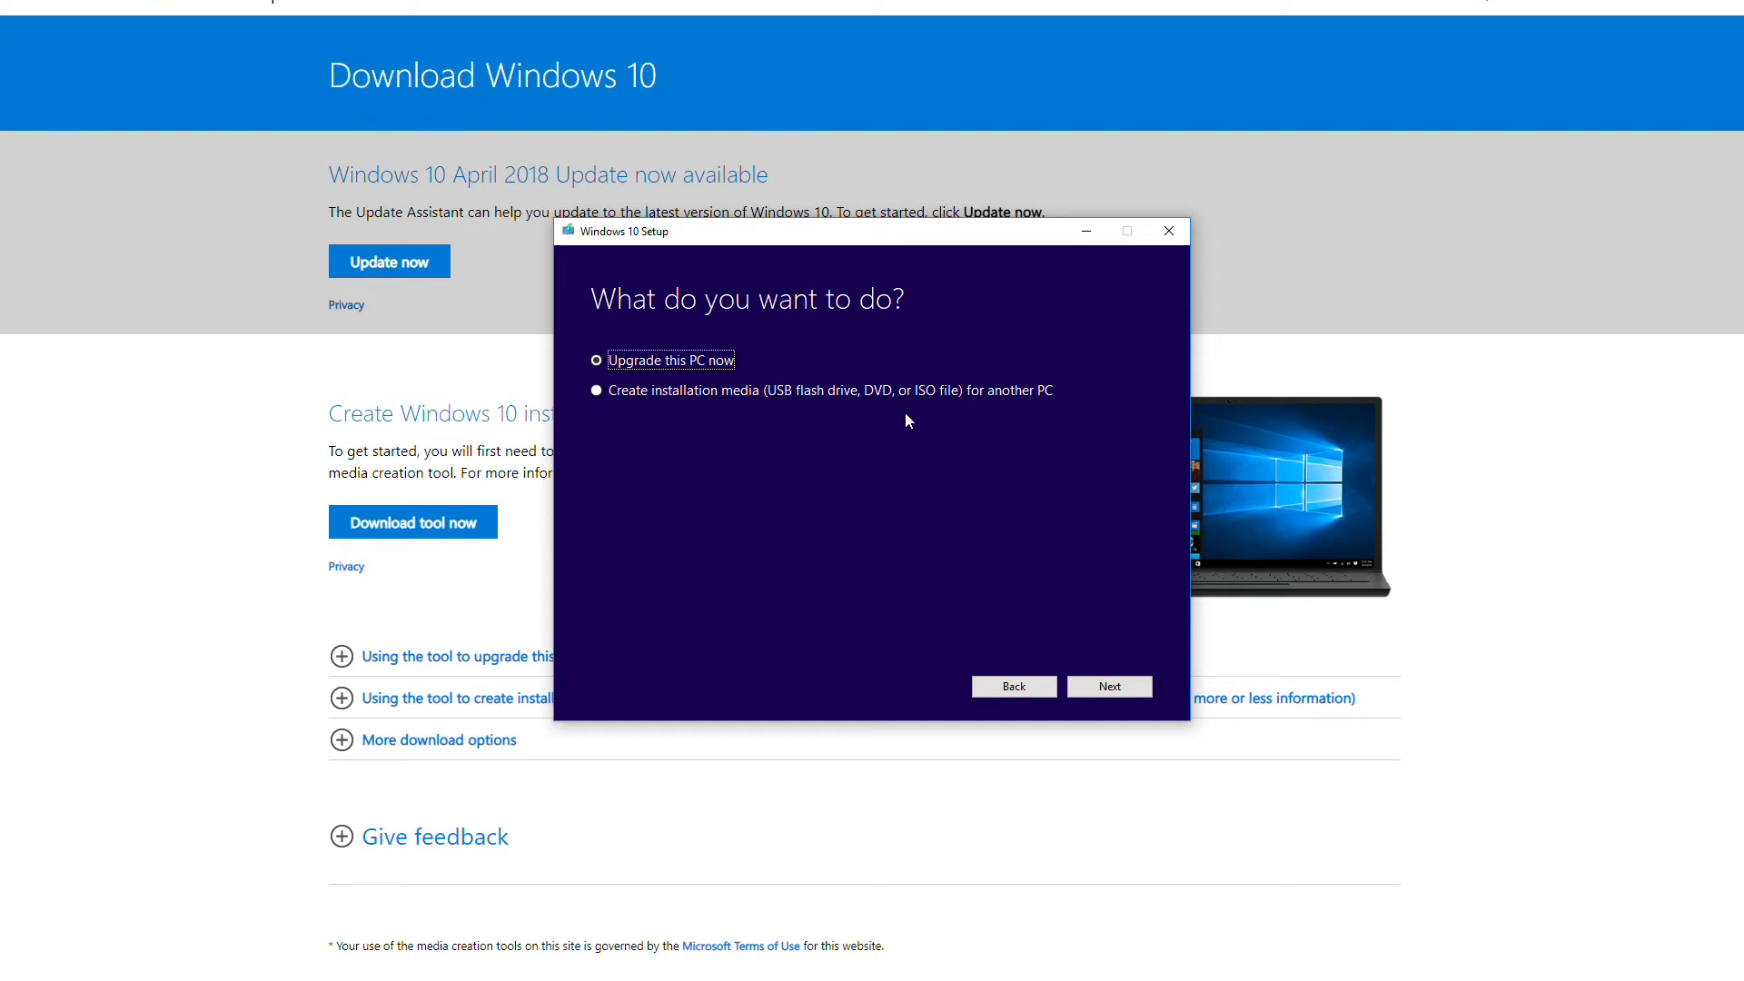
mouse_move(886, 425)
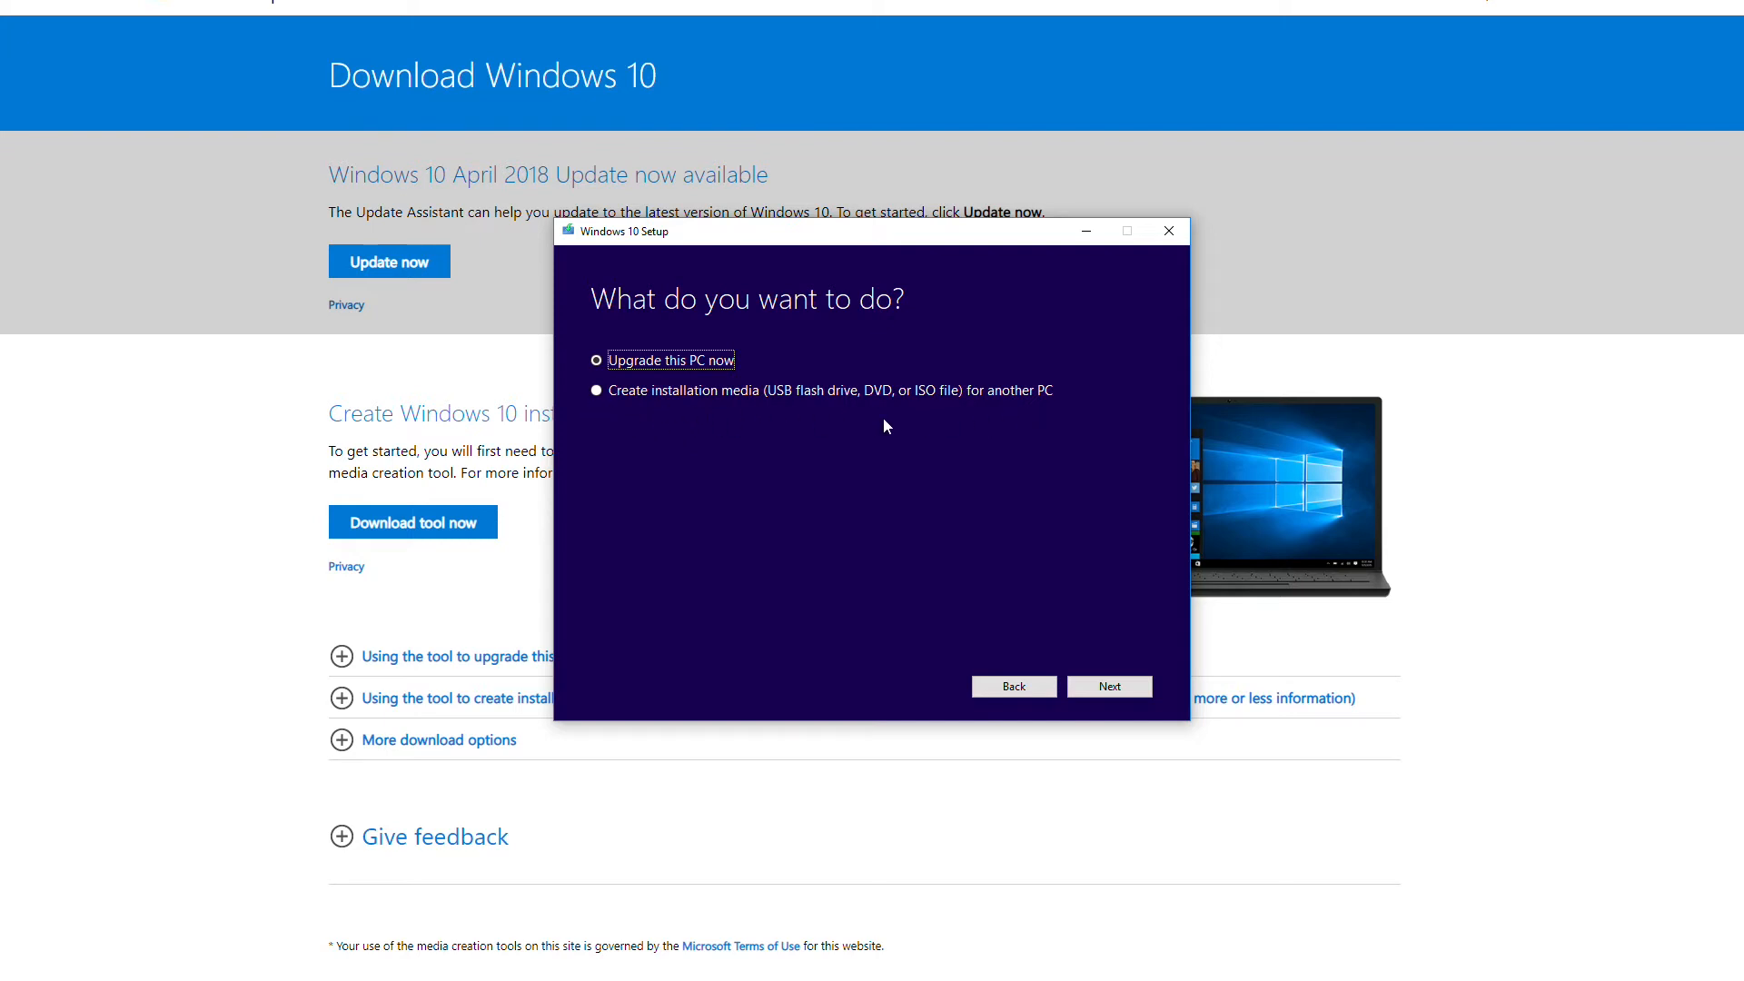
mouse_move(598, 392)
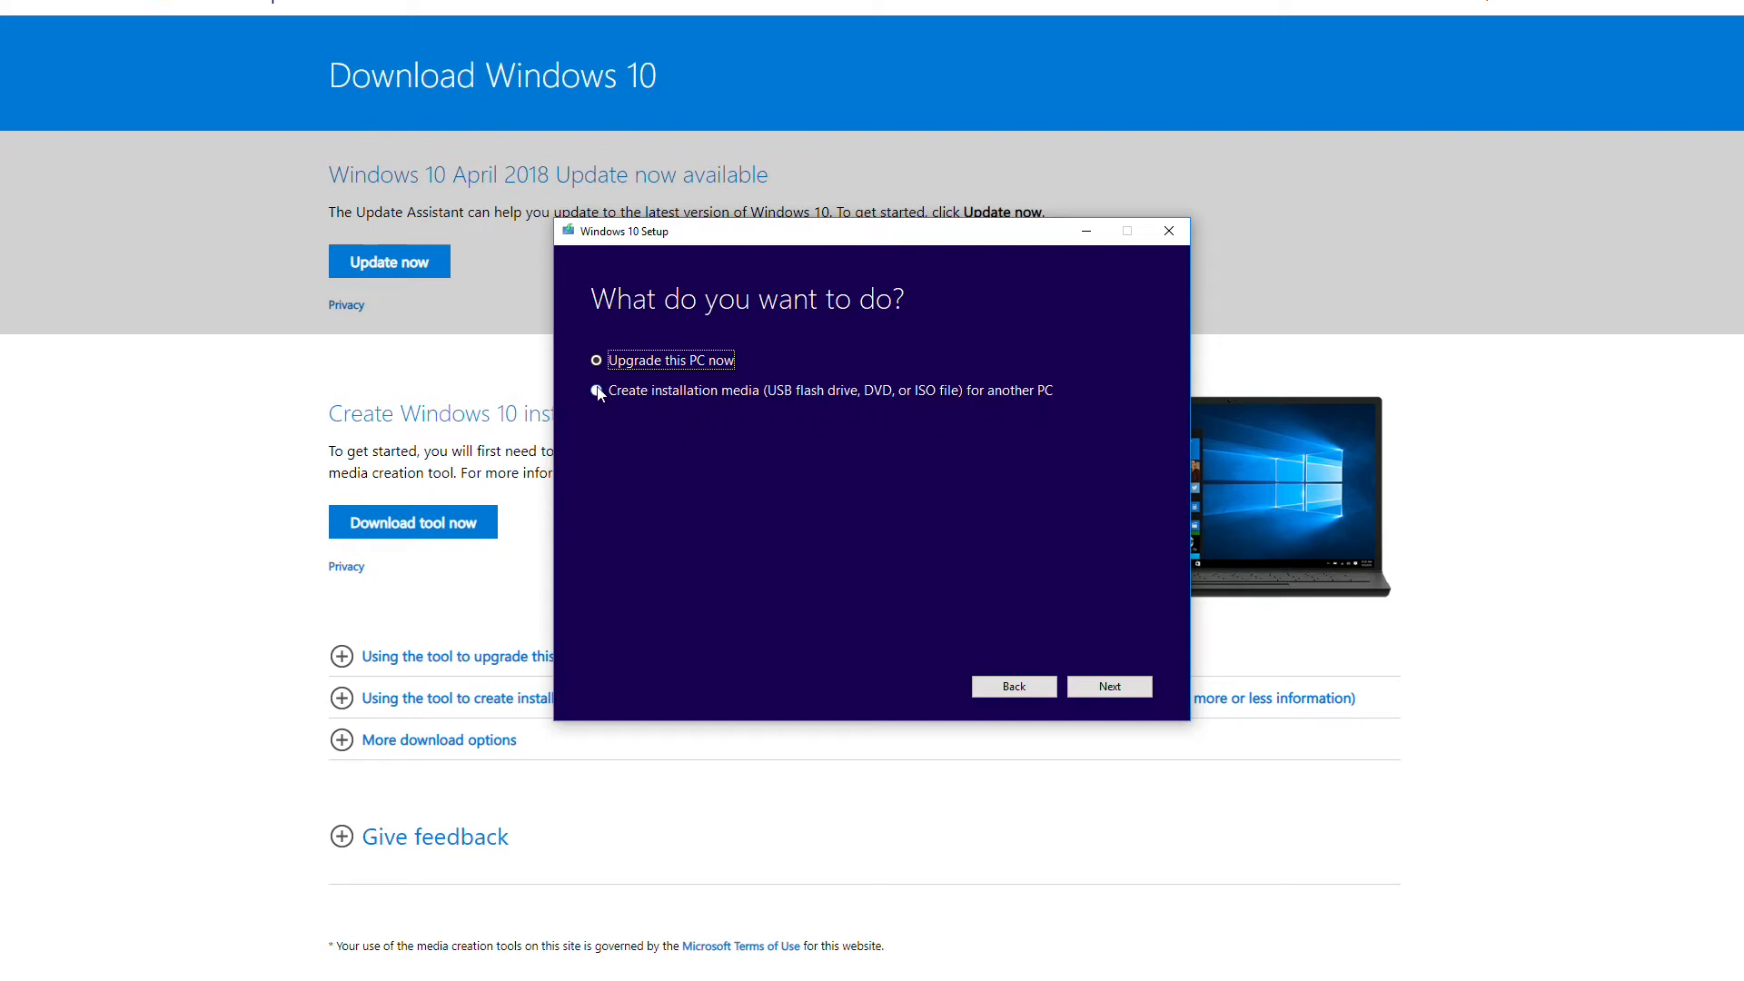
- Choose creating installation media with recommended English (United States), Windows 10, 64-bit options
left_click(1108, 685)
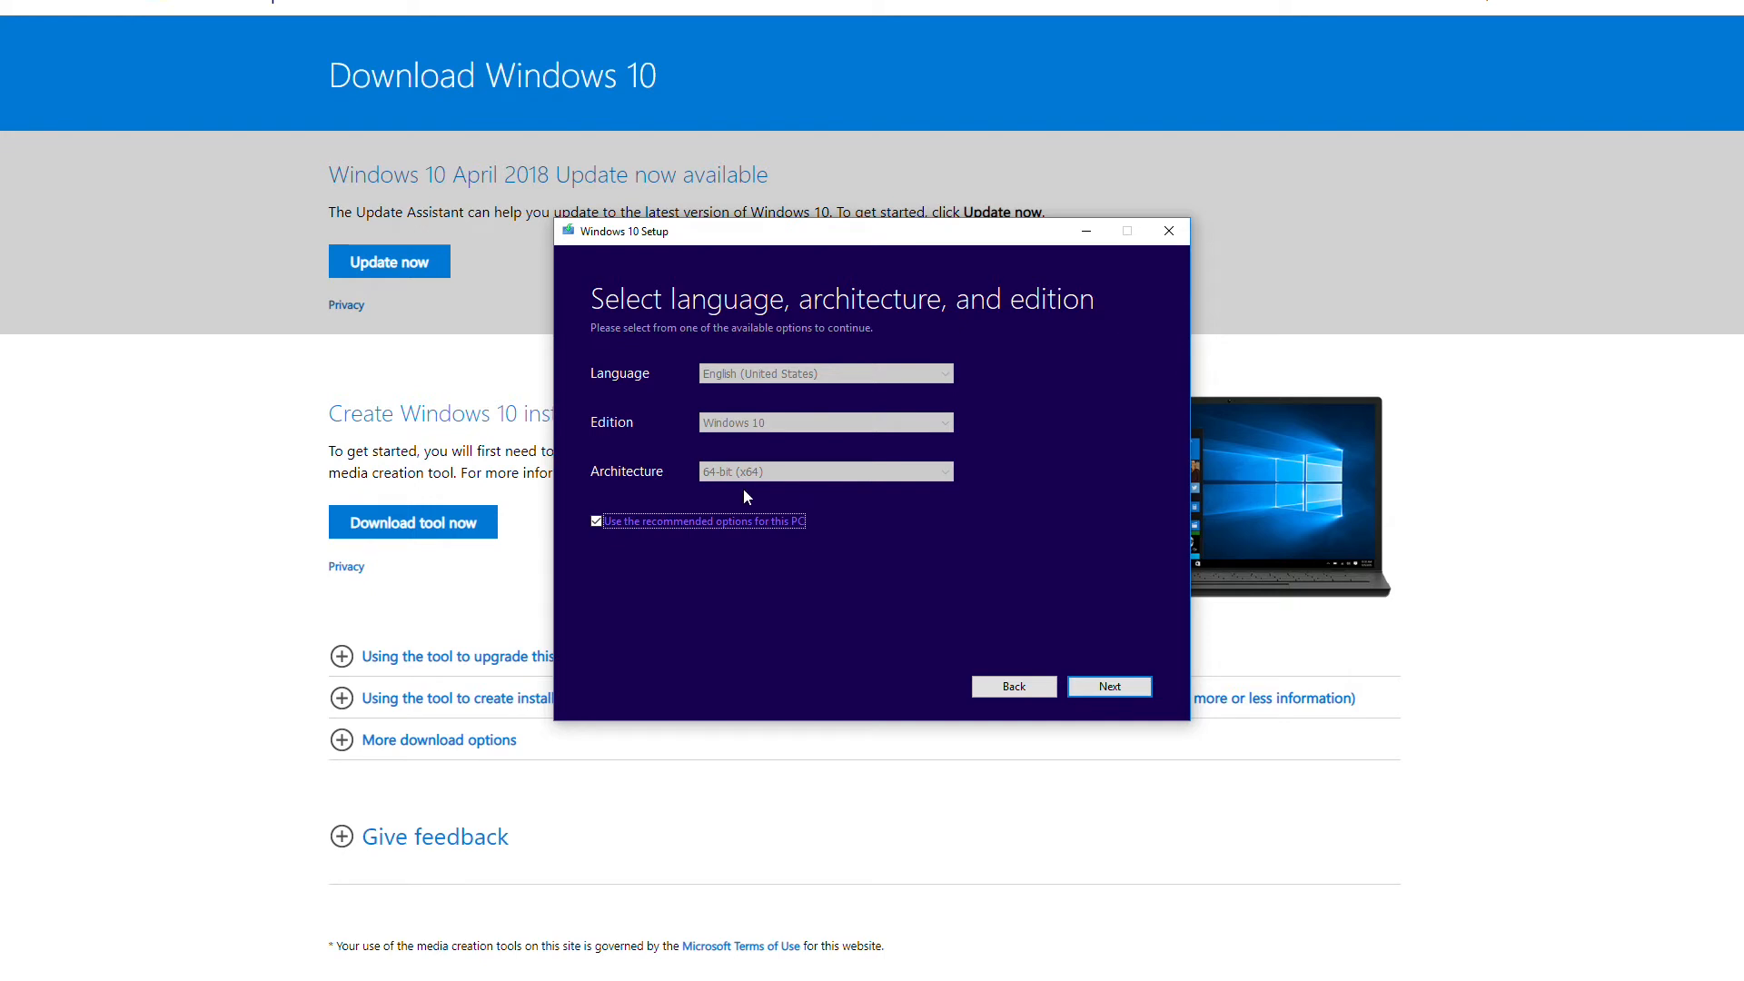
left_click(596, 521)
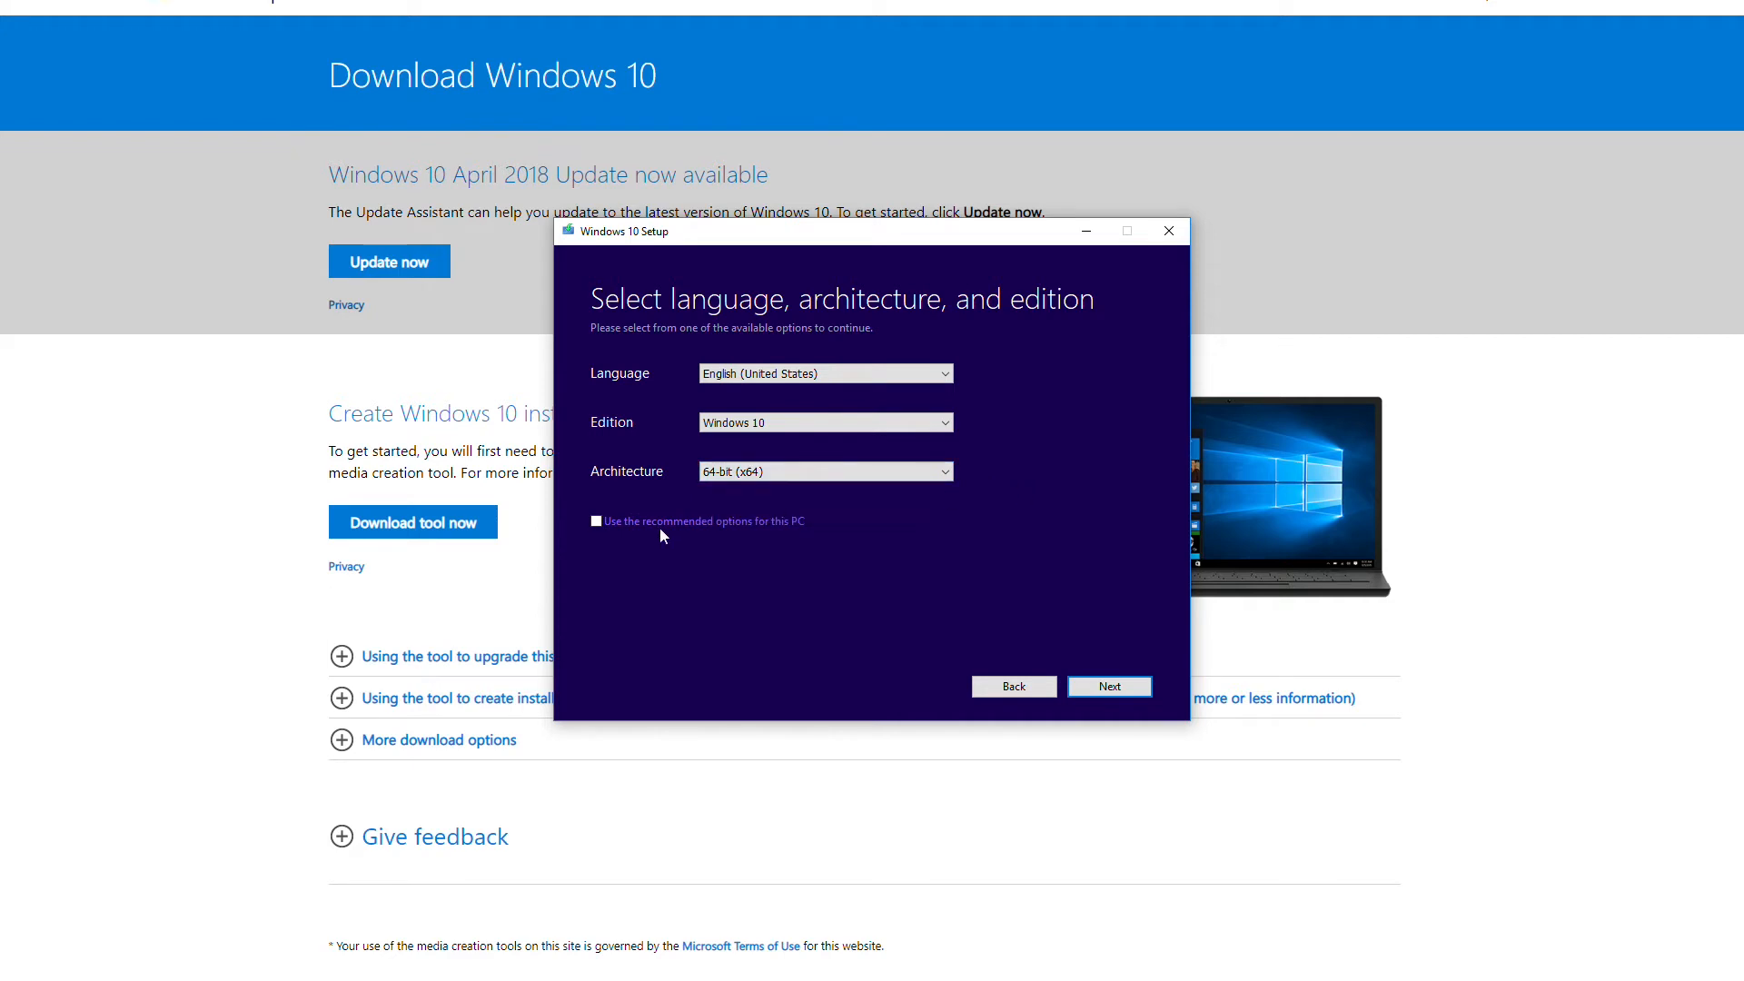
left_click(595, 522)
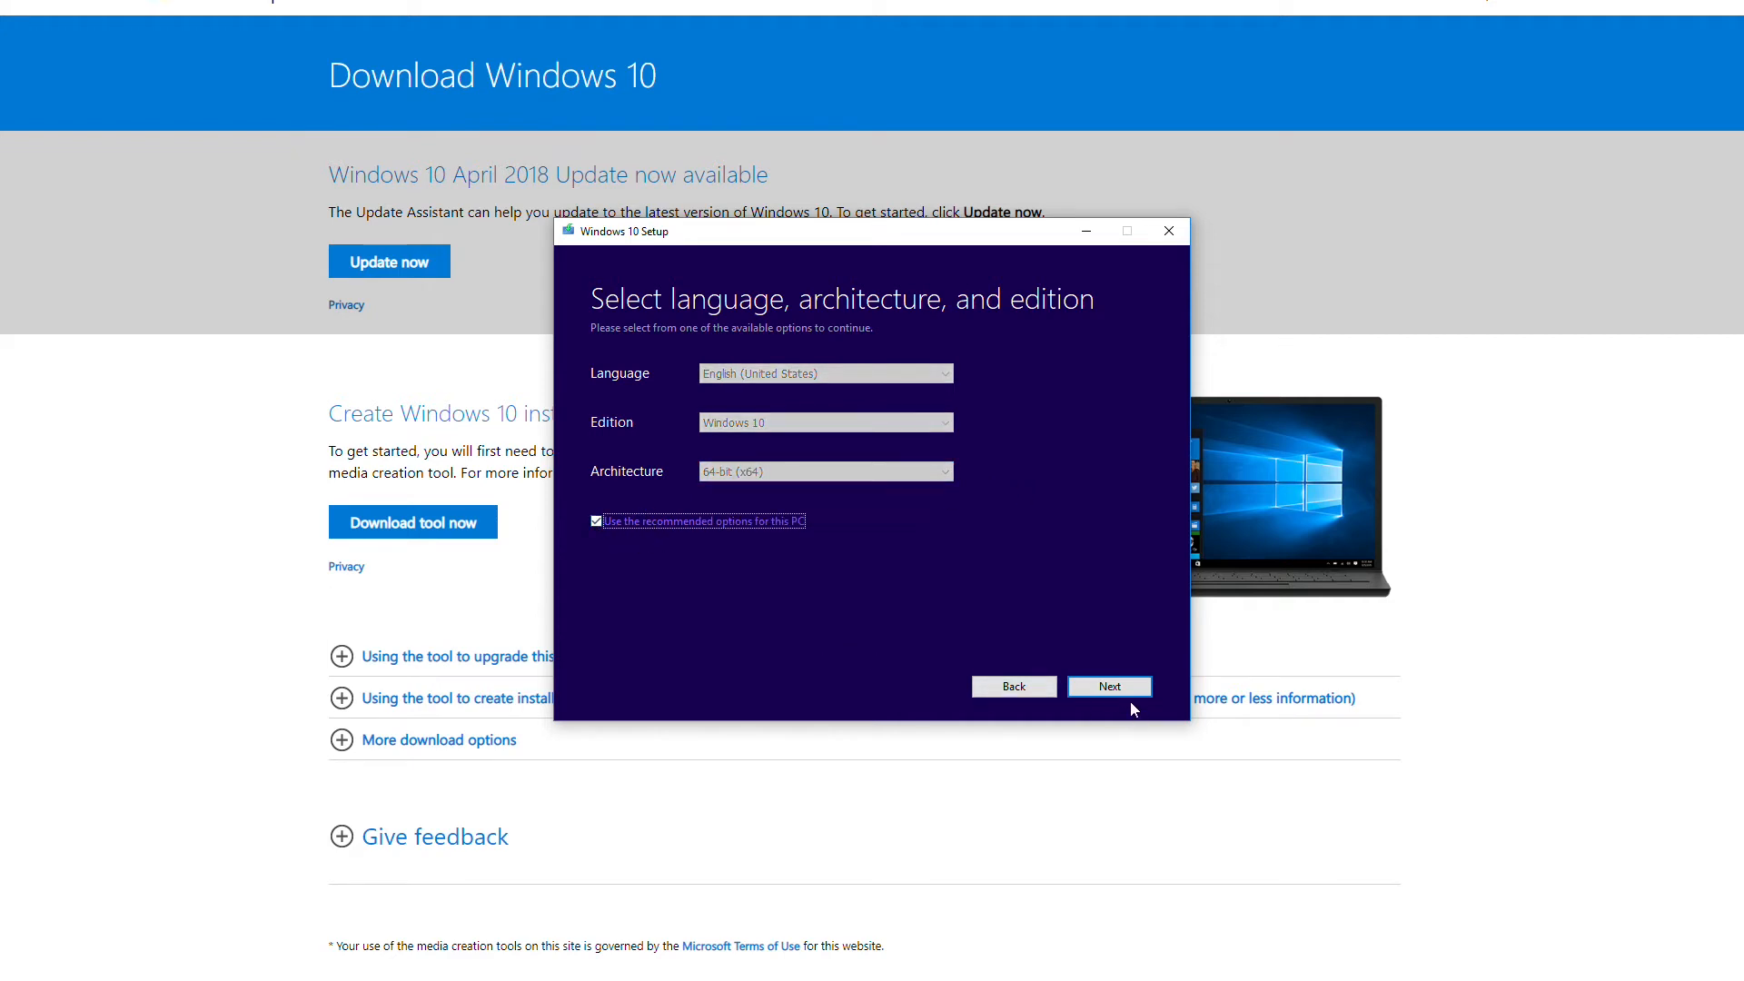
left_click(1108, 685)
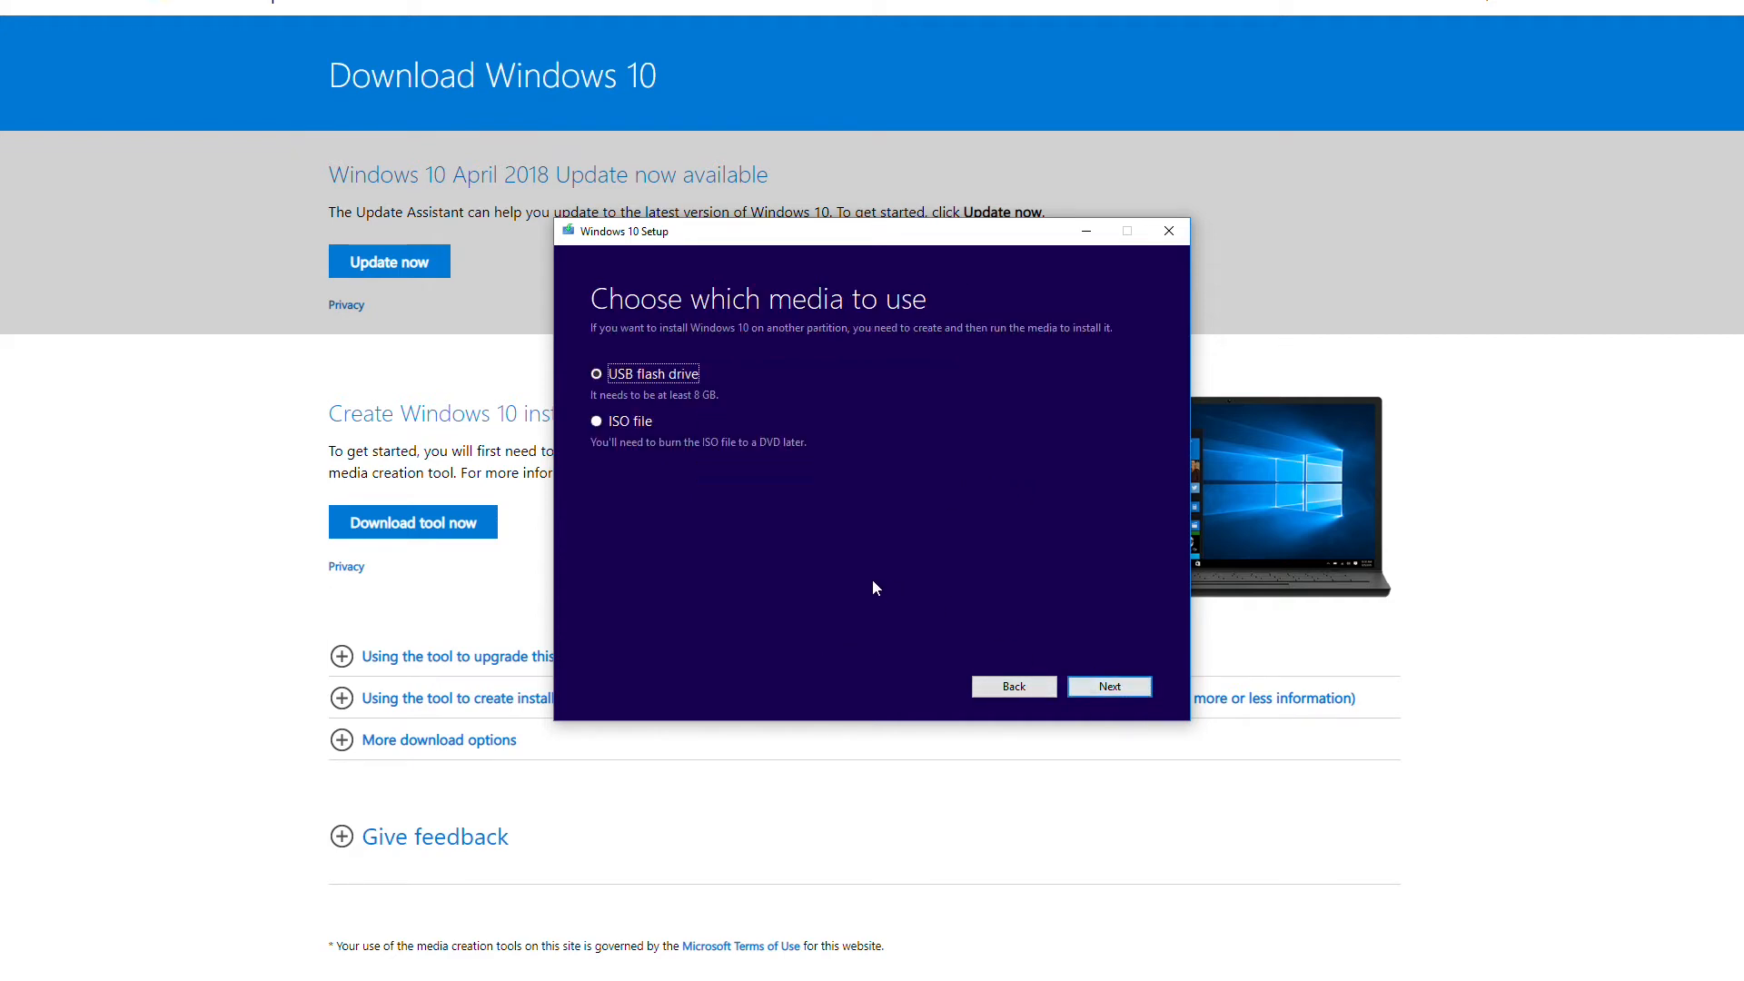
mouse_move(665, 480)
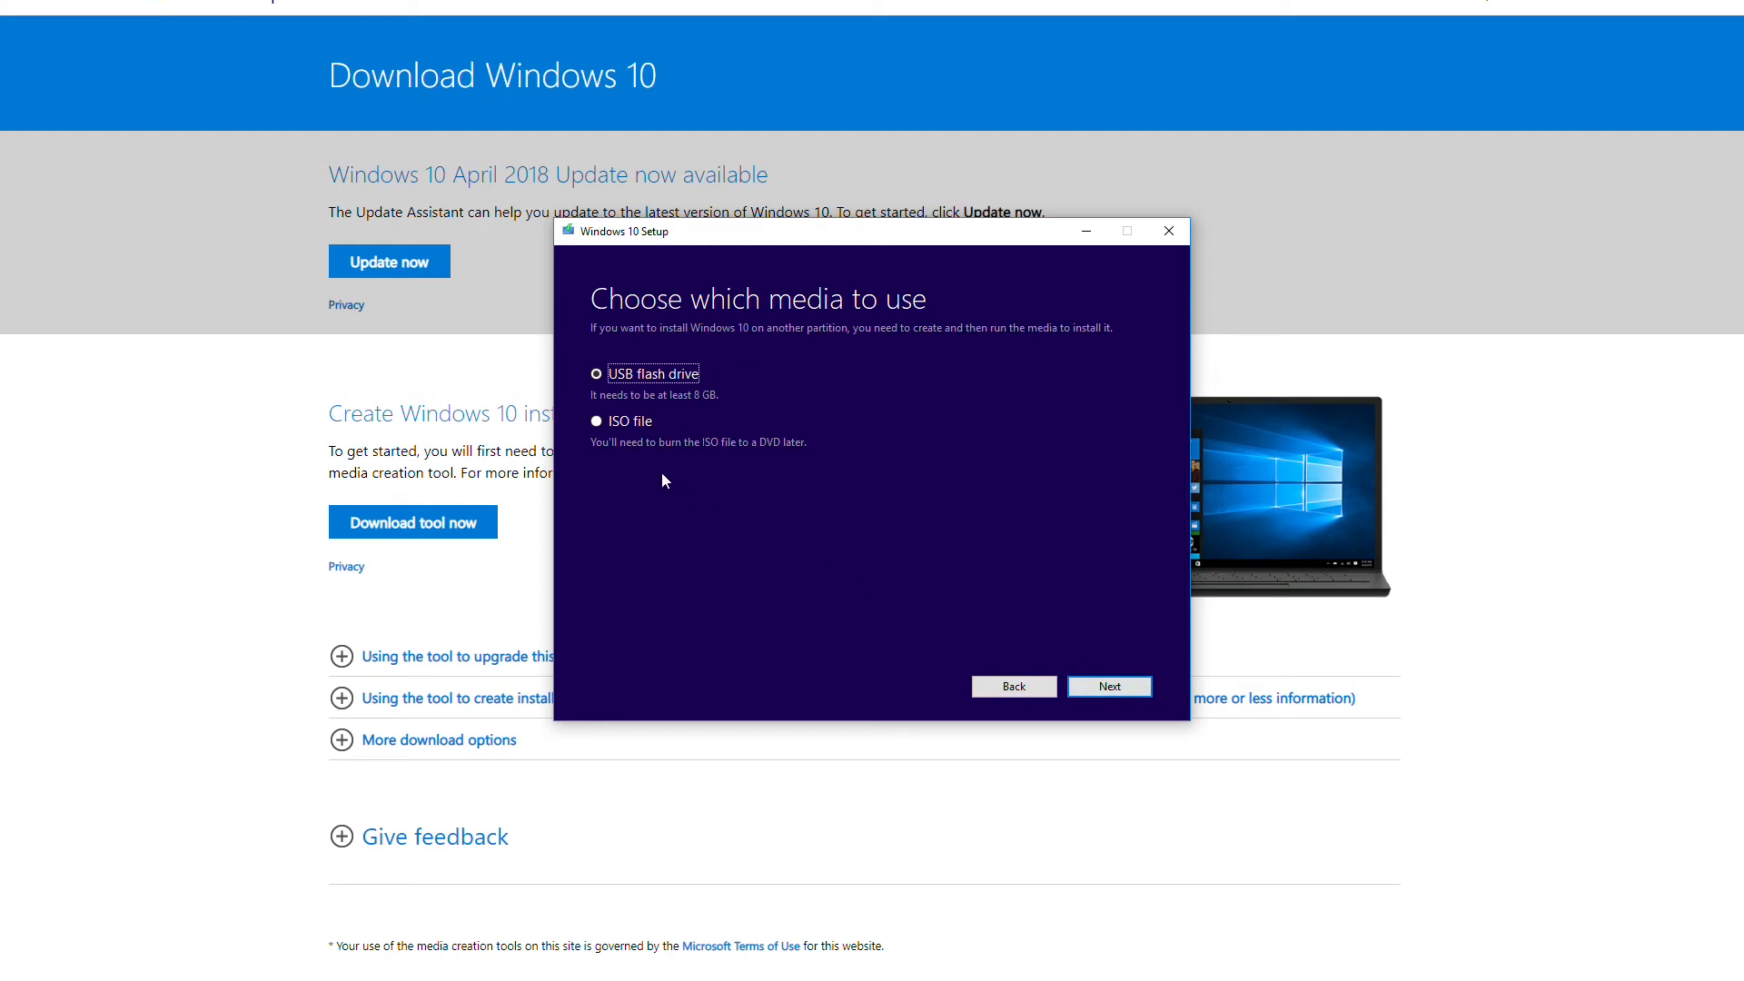
mouse_move(724, 350)
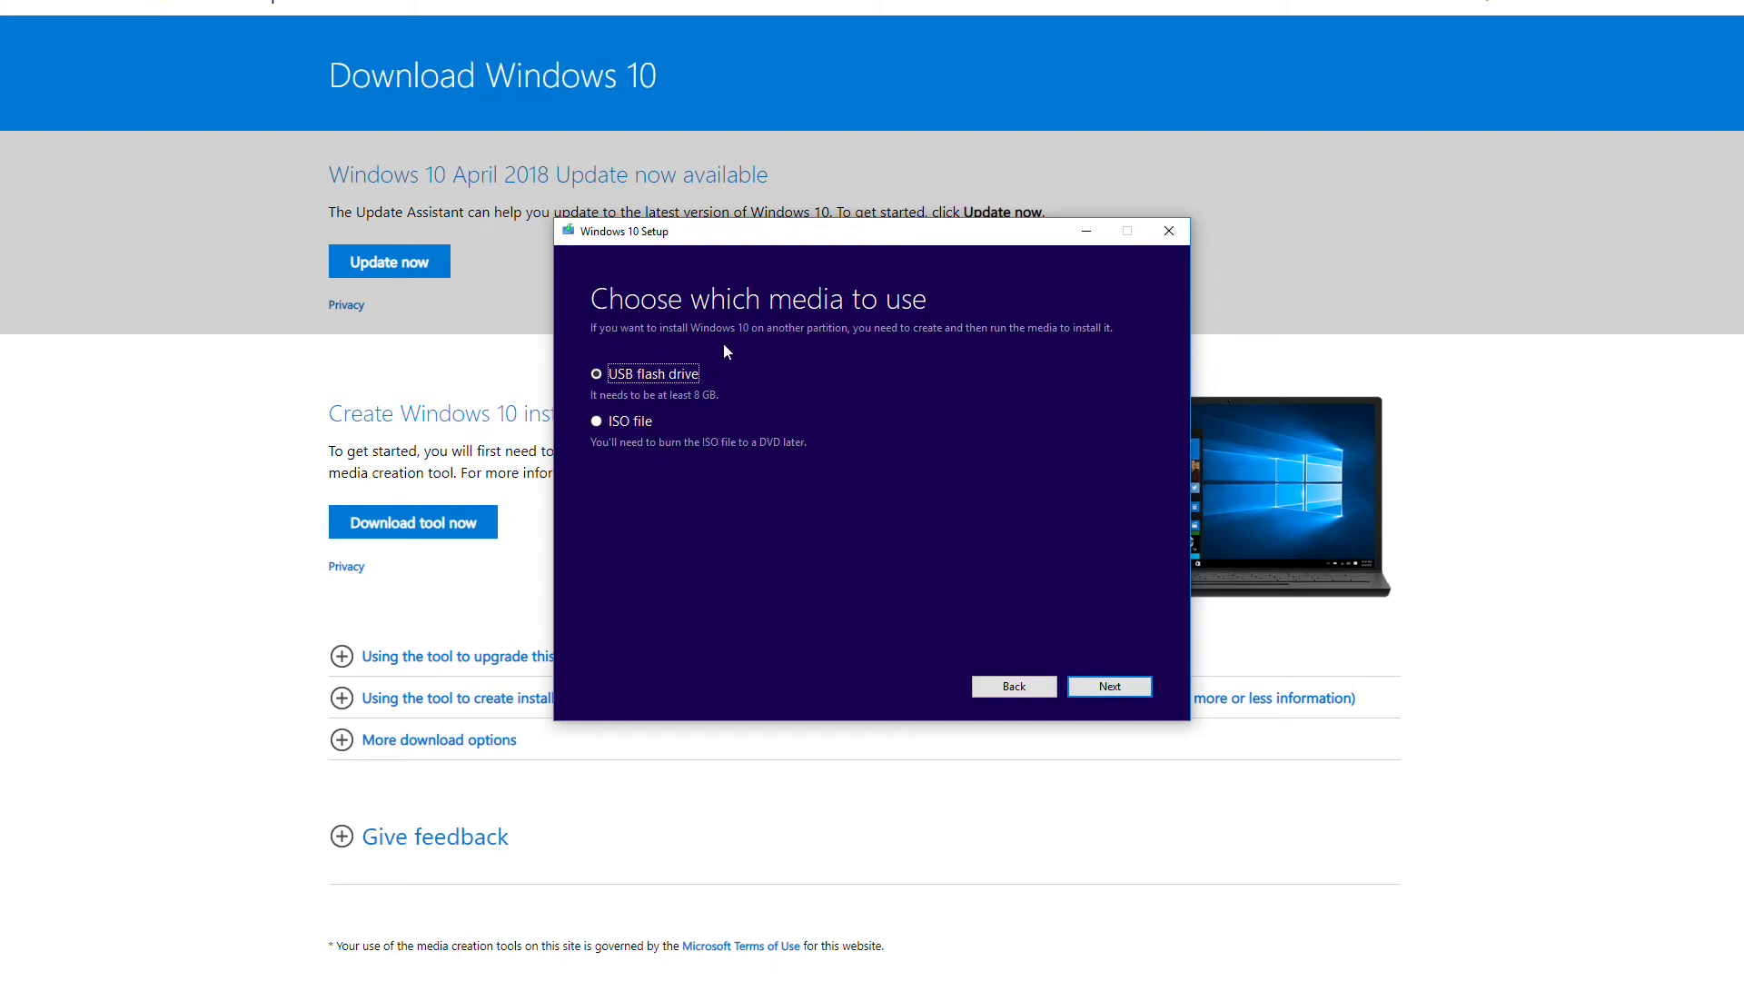
mouse_move(681, 614)
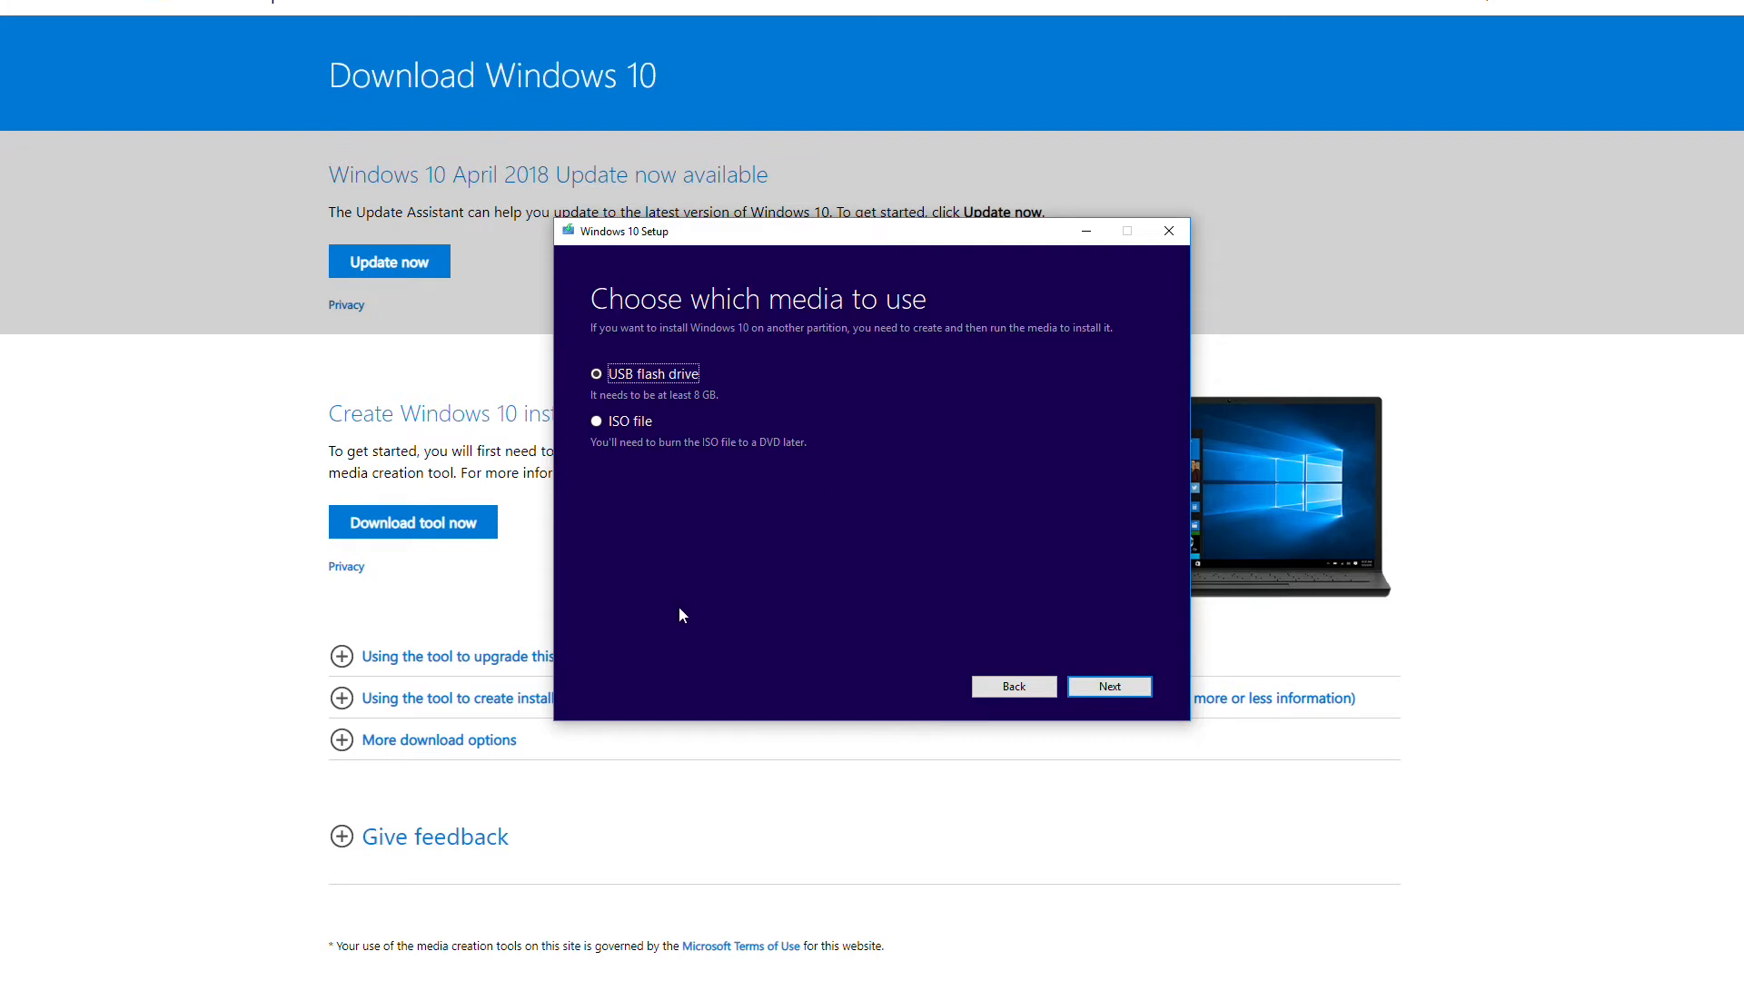
mouse_move(665, 583)
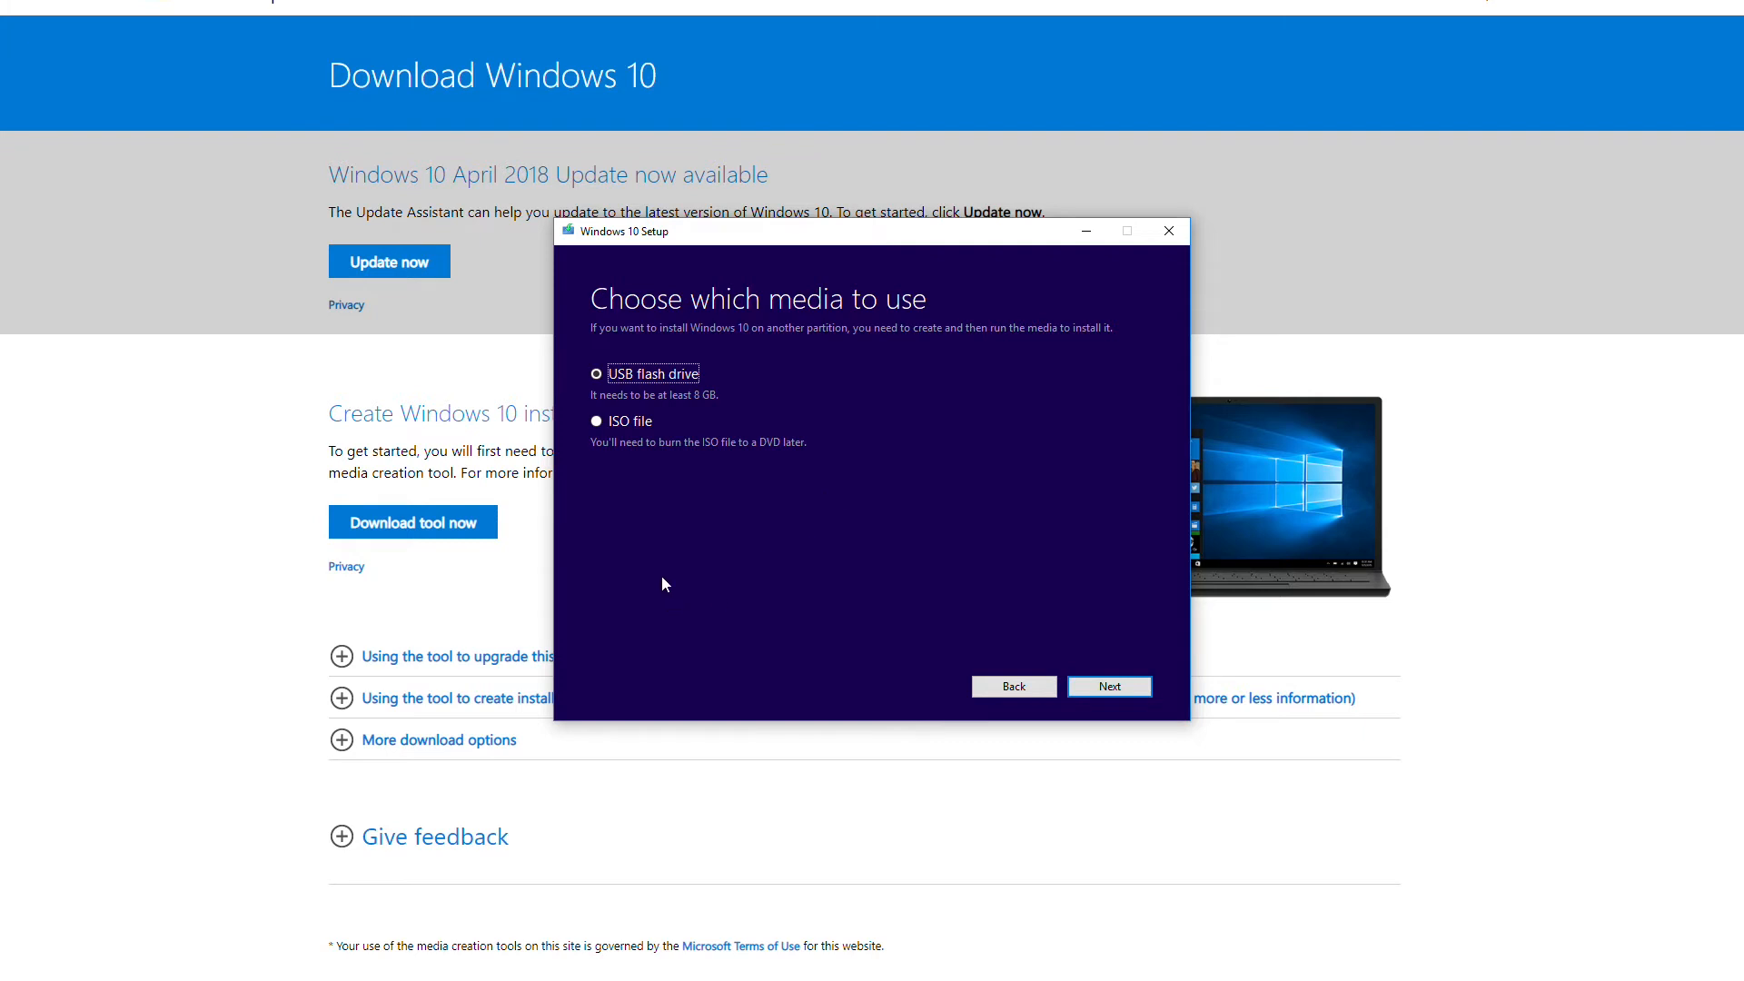
mouse_move(1048, 741)
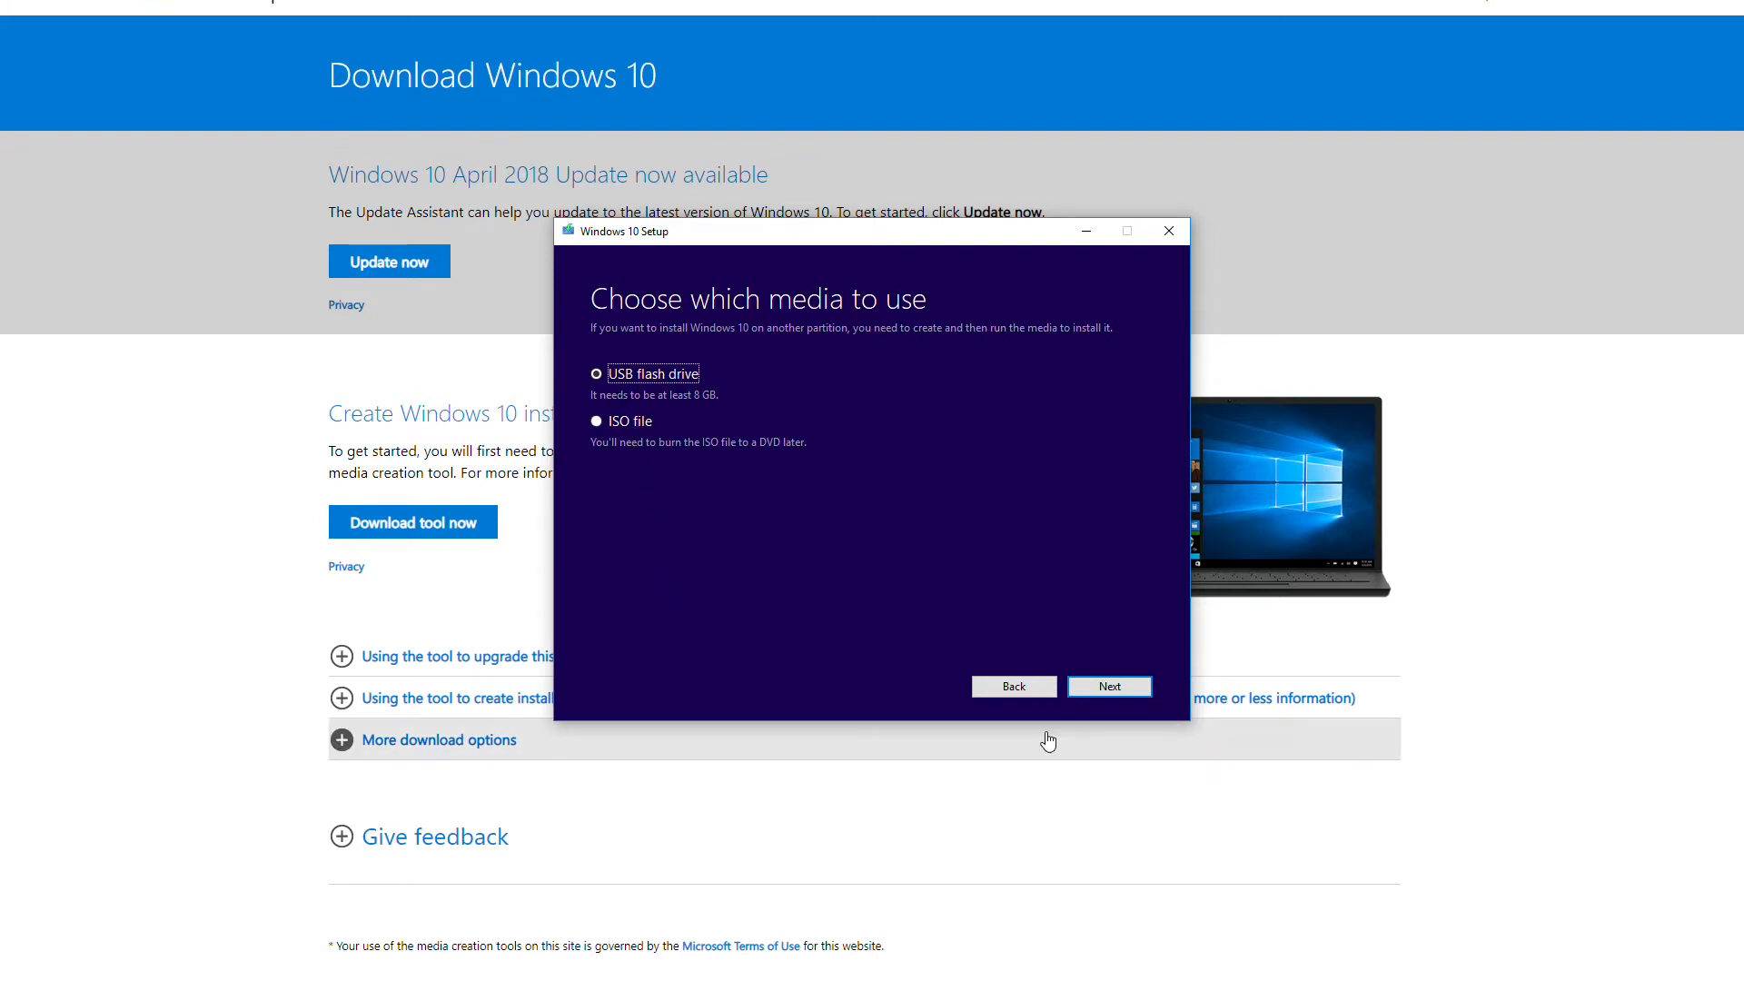
- Select USB flash drive media and drive E: (Windows 10 USB), starting the download at 0%
left_click(1108, 685)
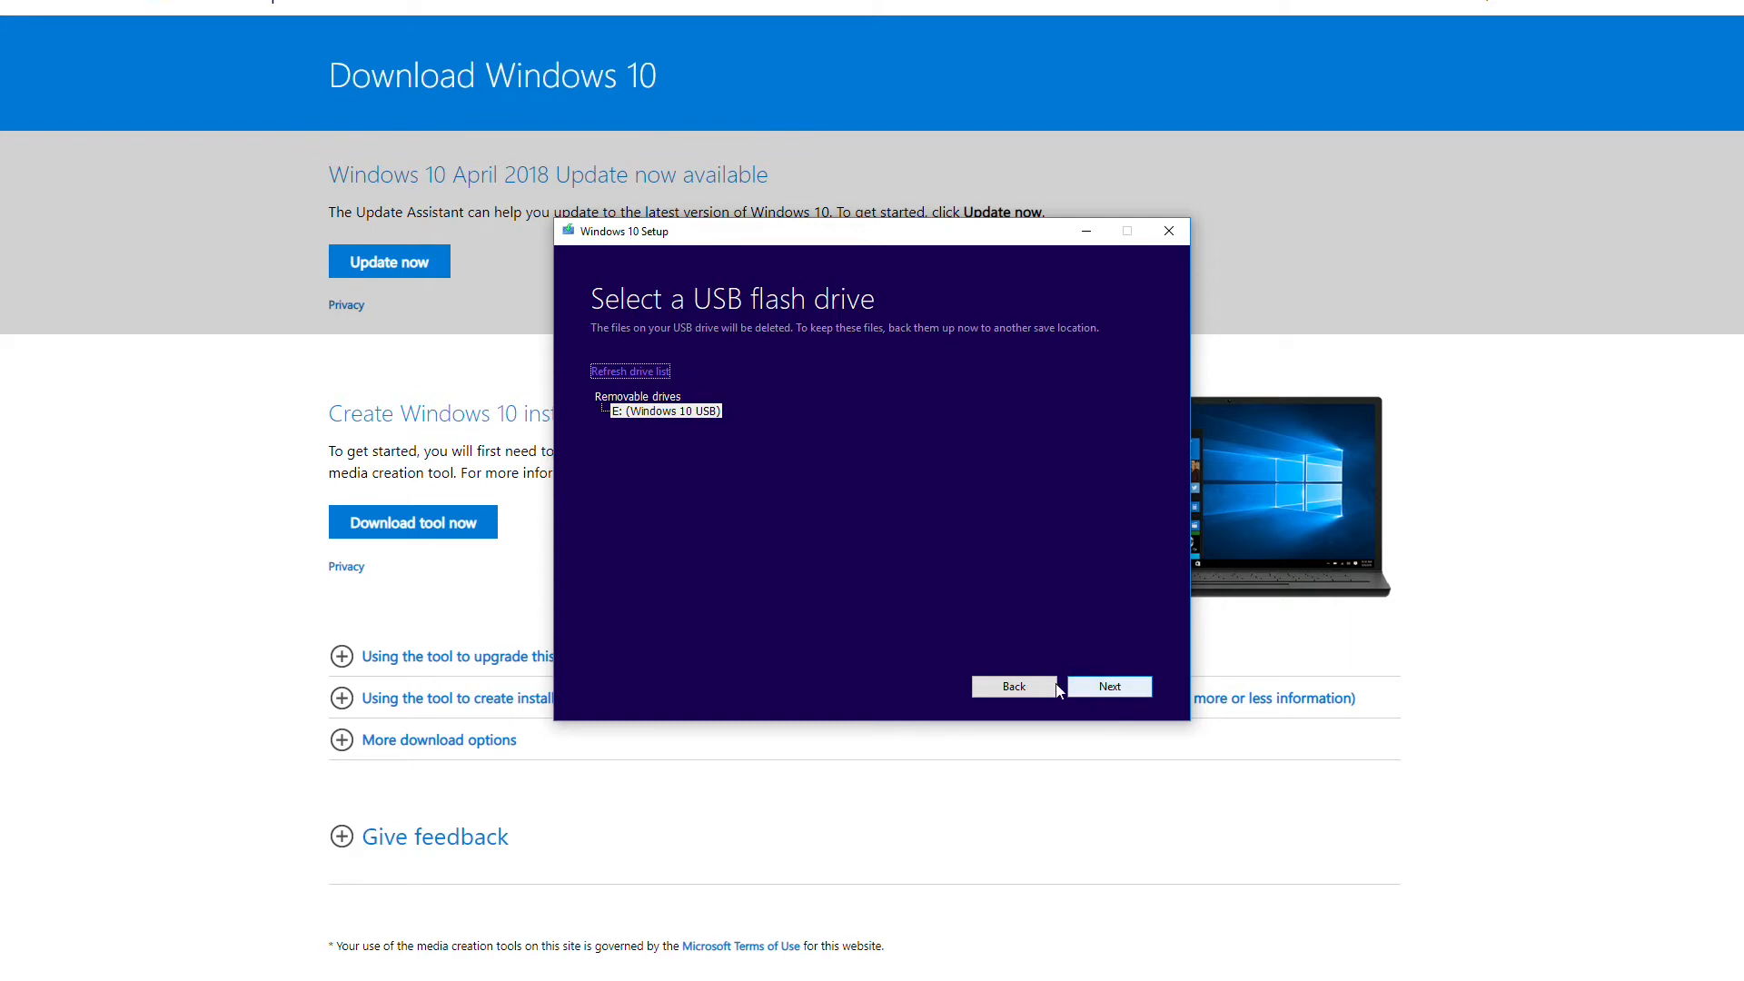
mouse_move(1107, 685)
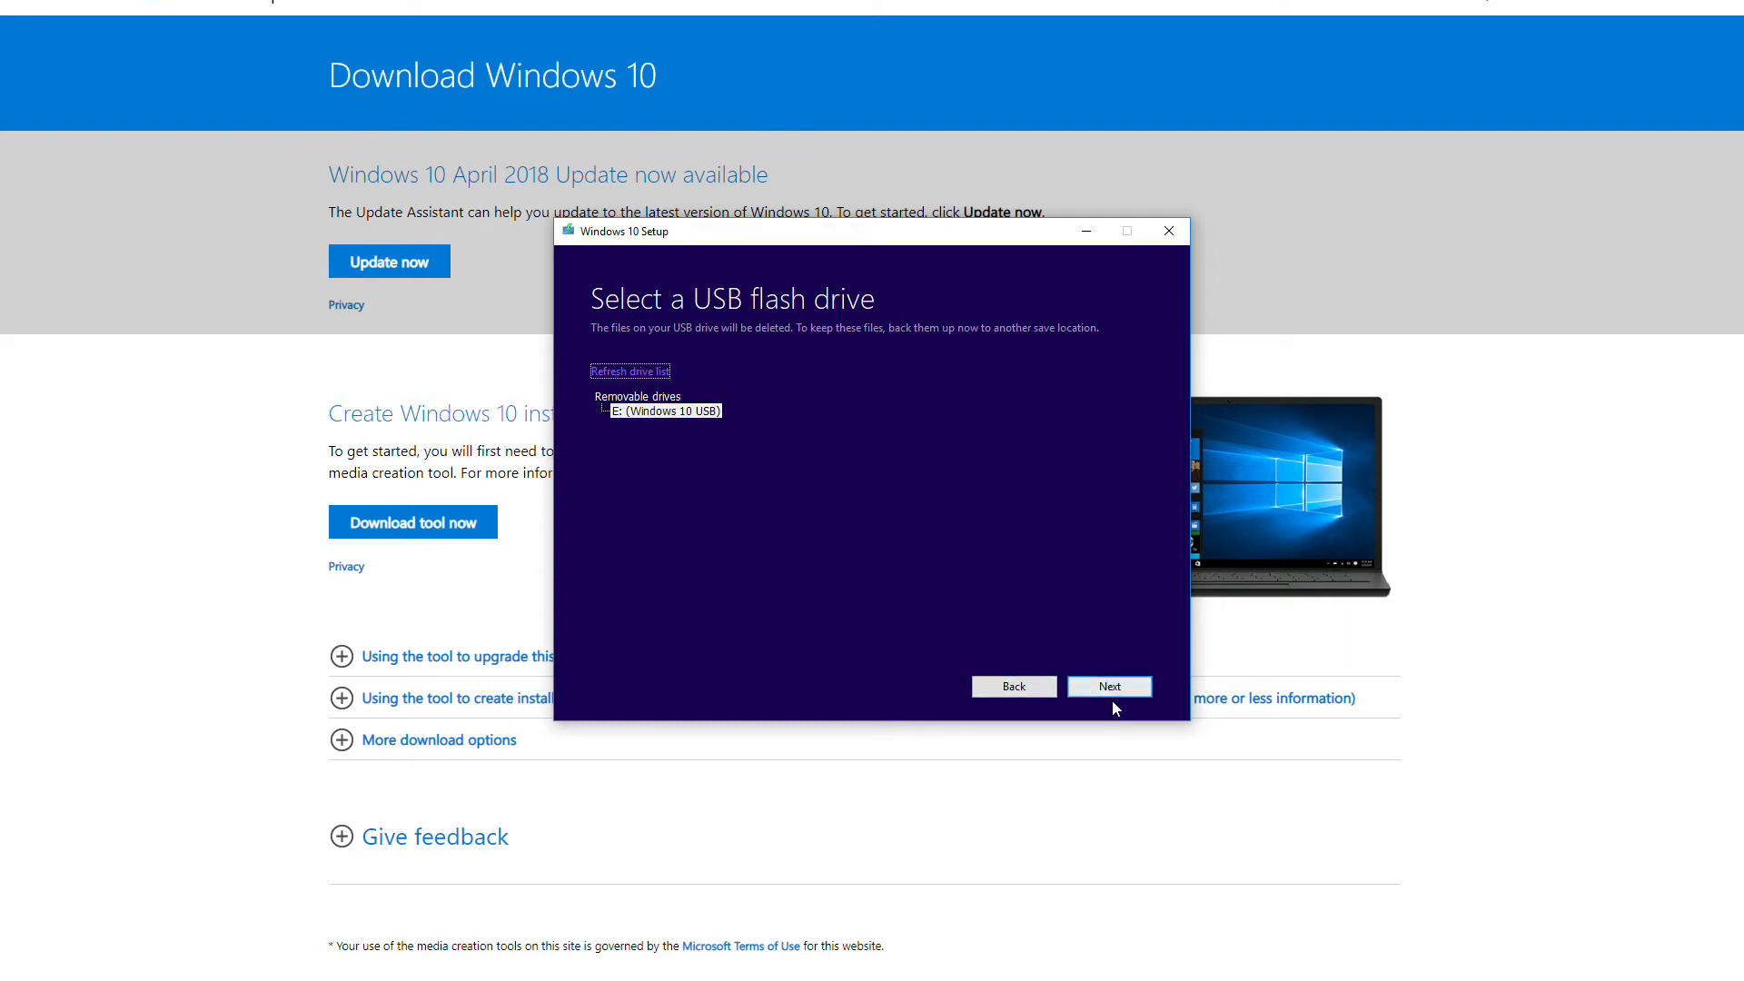
left_click(1108, 685)
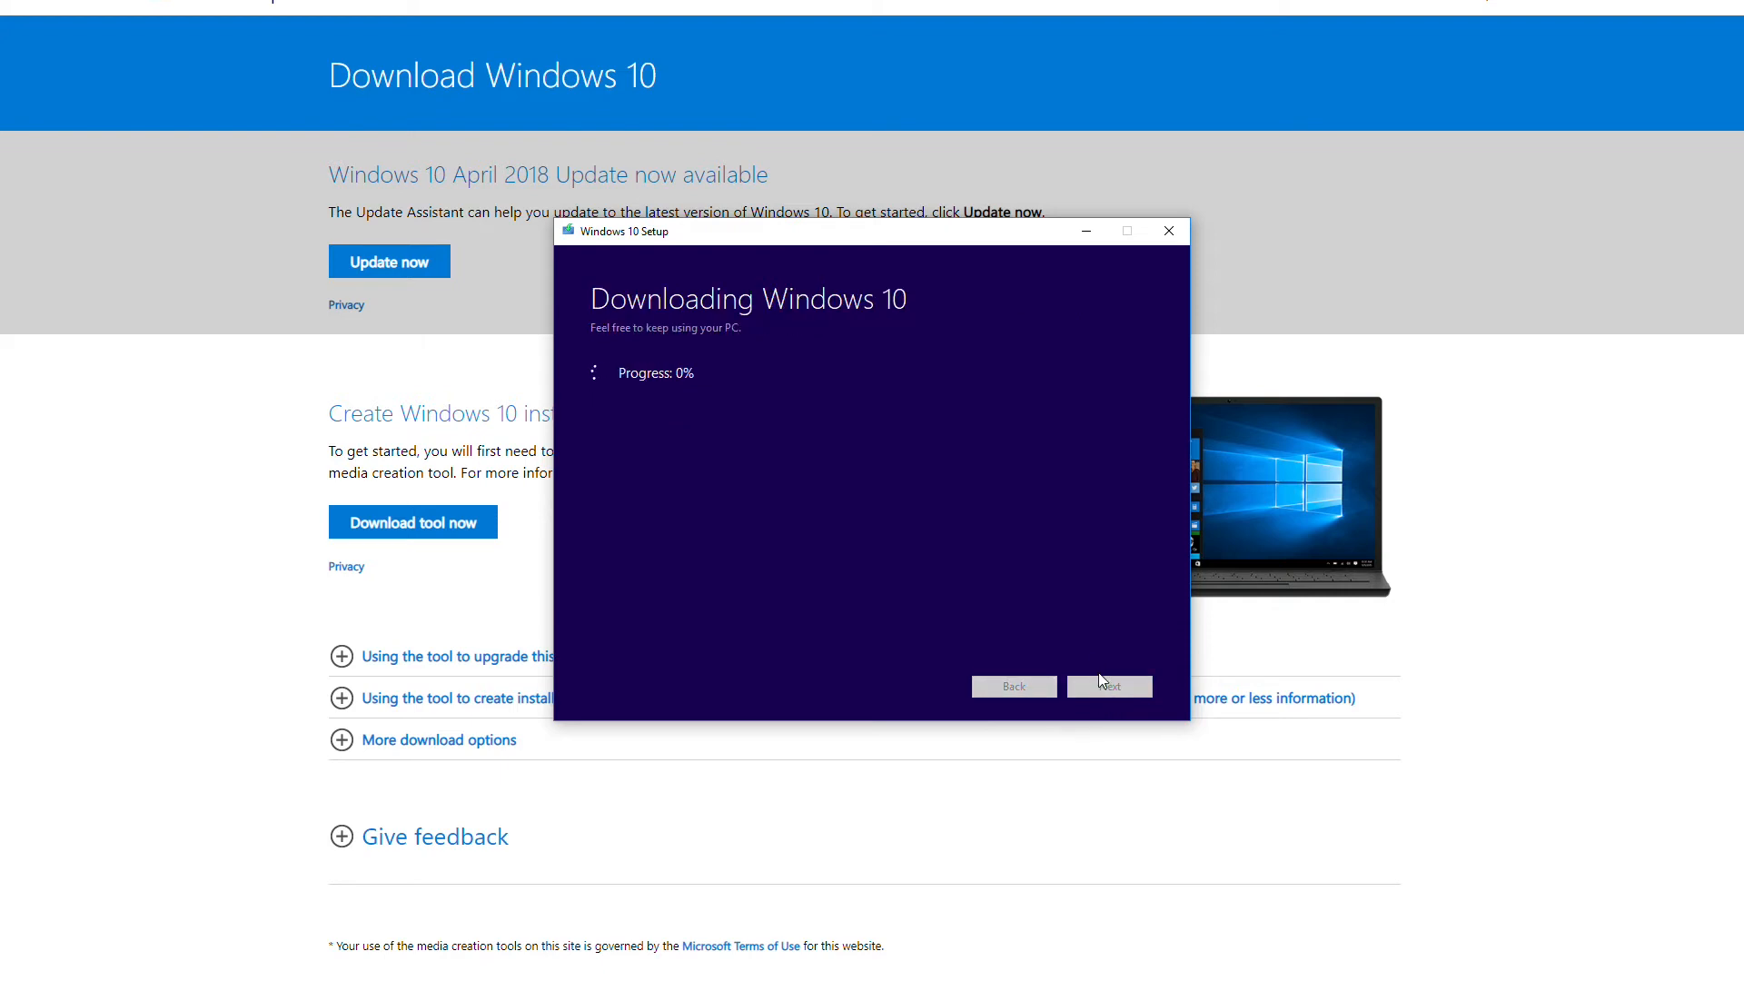
mouse_move(1101, 630)
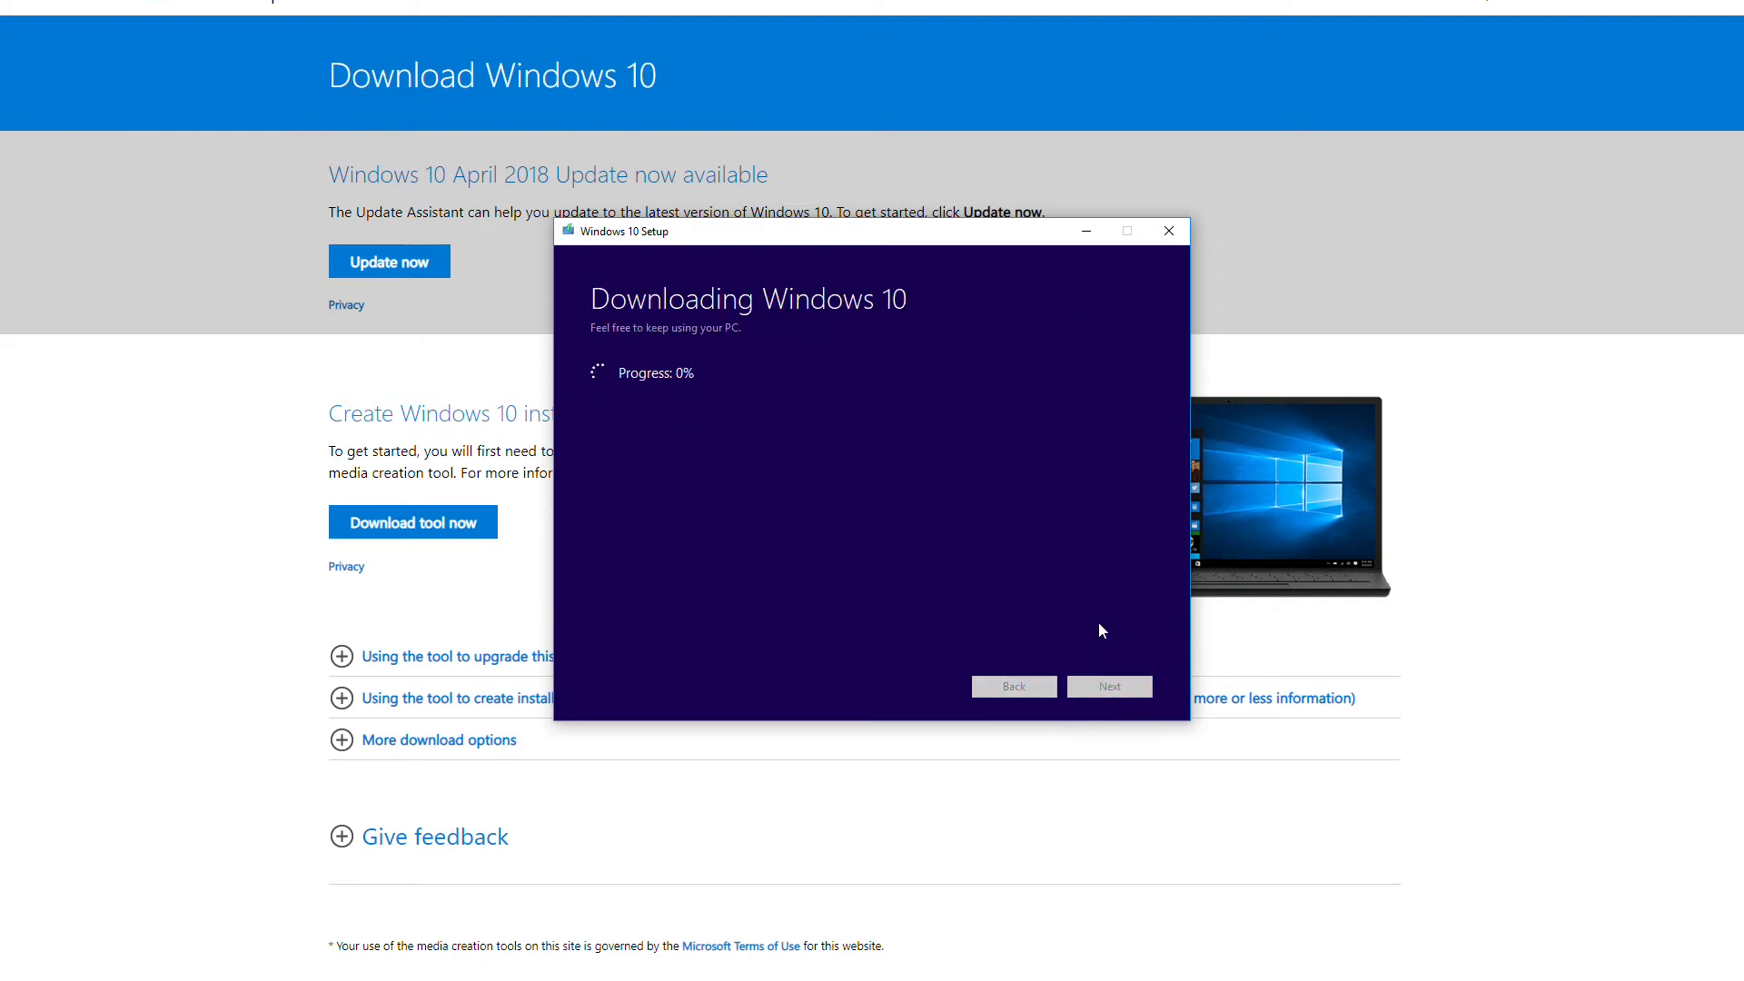